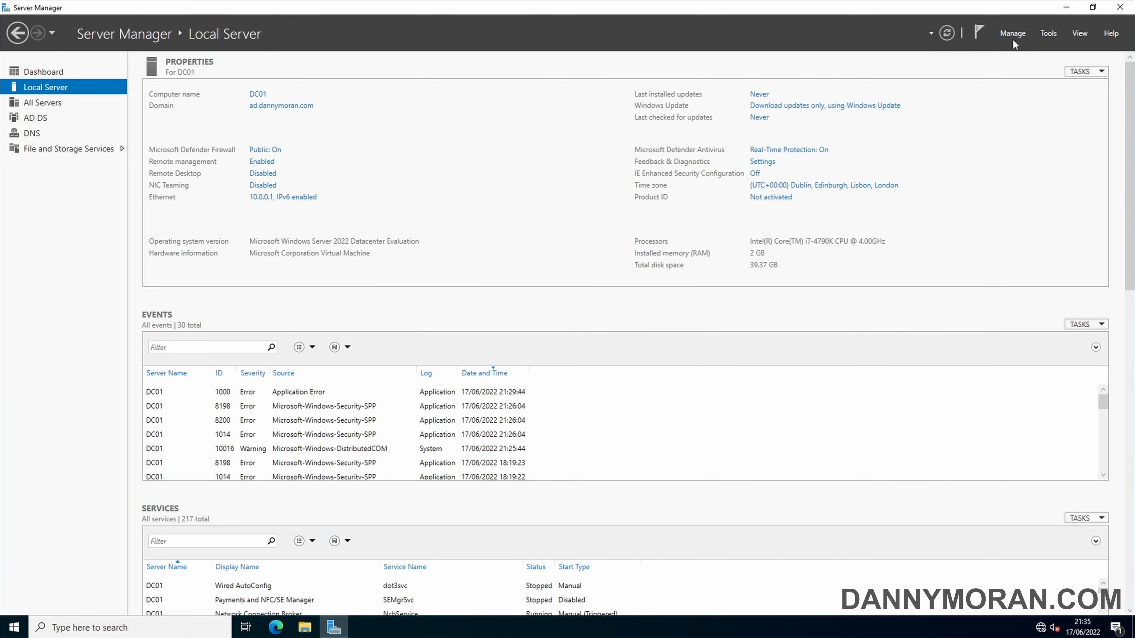
Launch Active Directory Administrative Center from Server Manager's Tools menu
click(1048, 33)
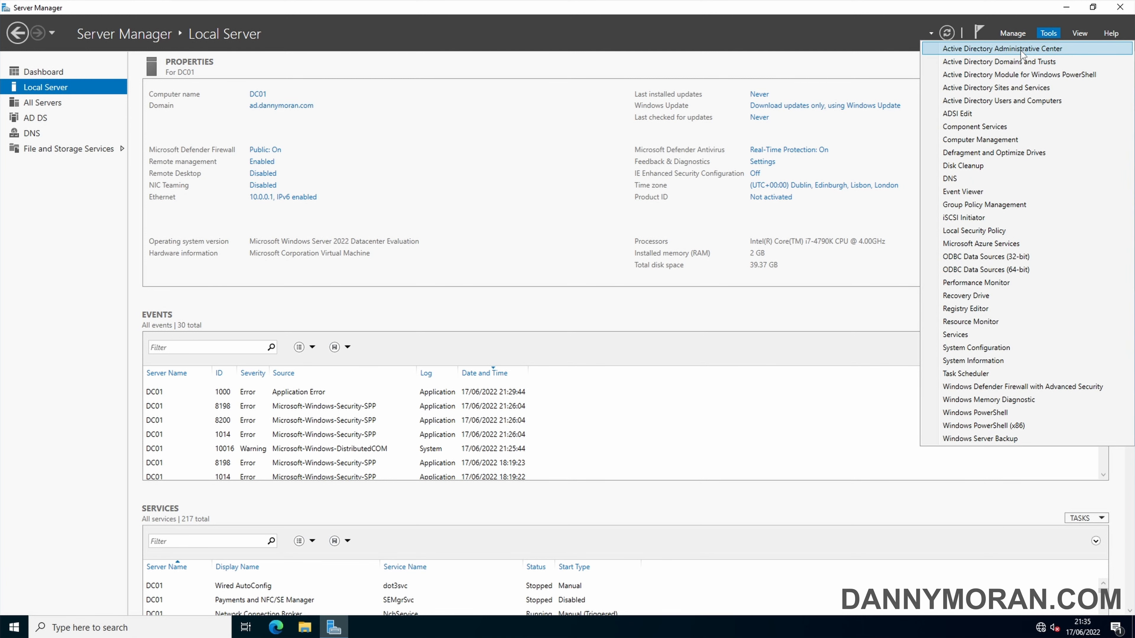
click(1003, 48)
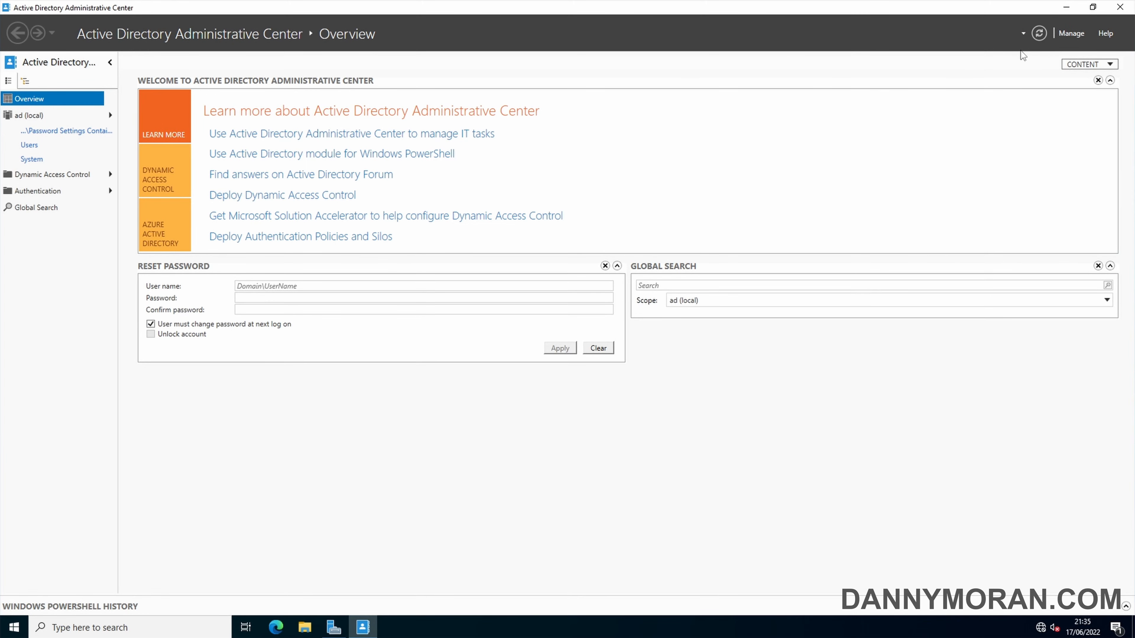
mouse_move(134, 109)
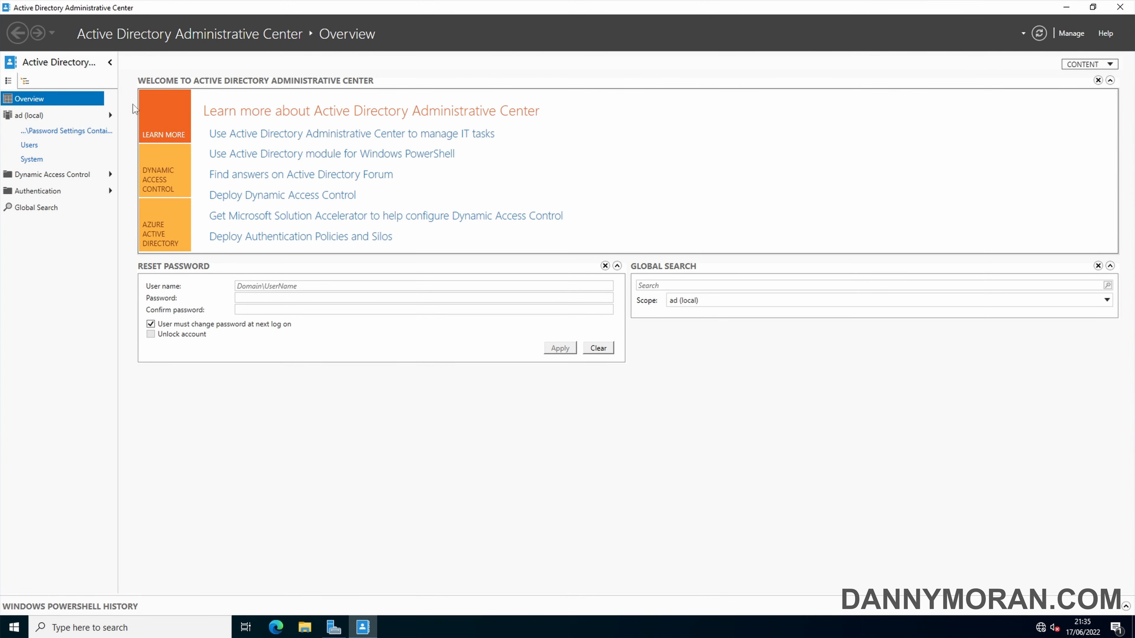
Browse the ad (local) domain's System node into the empty Password Settings Container
click(29, 115)
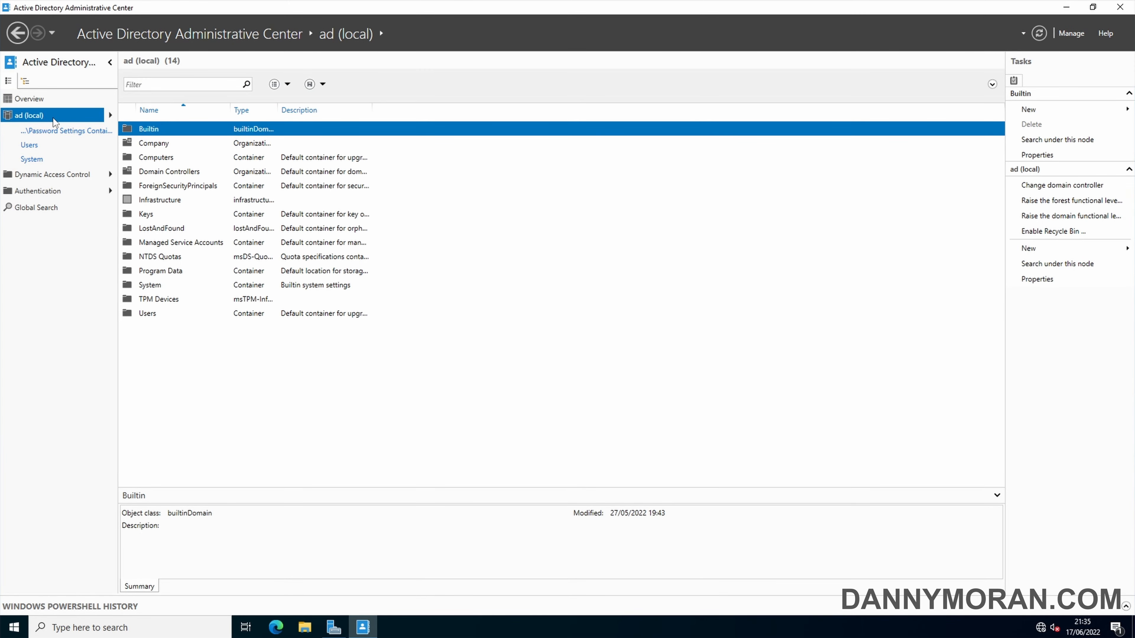
mouse_move(162, 245)
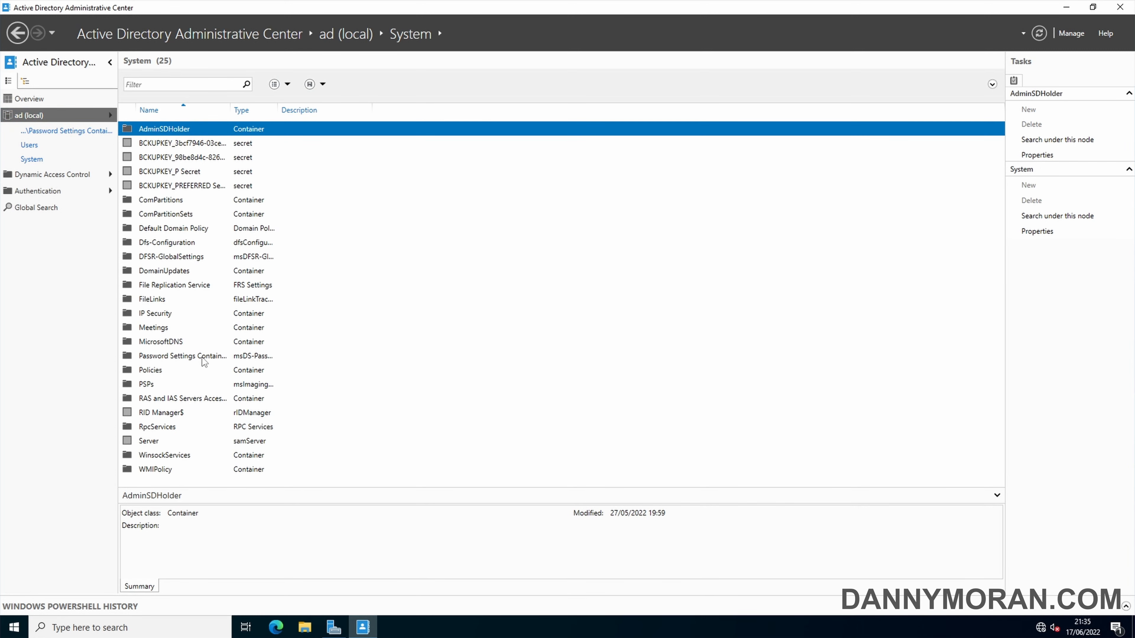
click(180, 356)
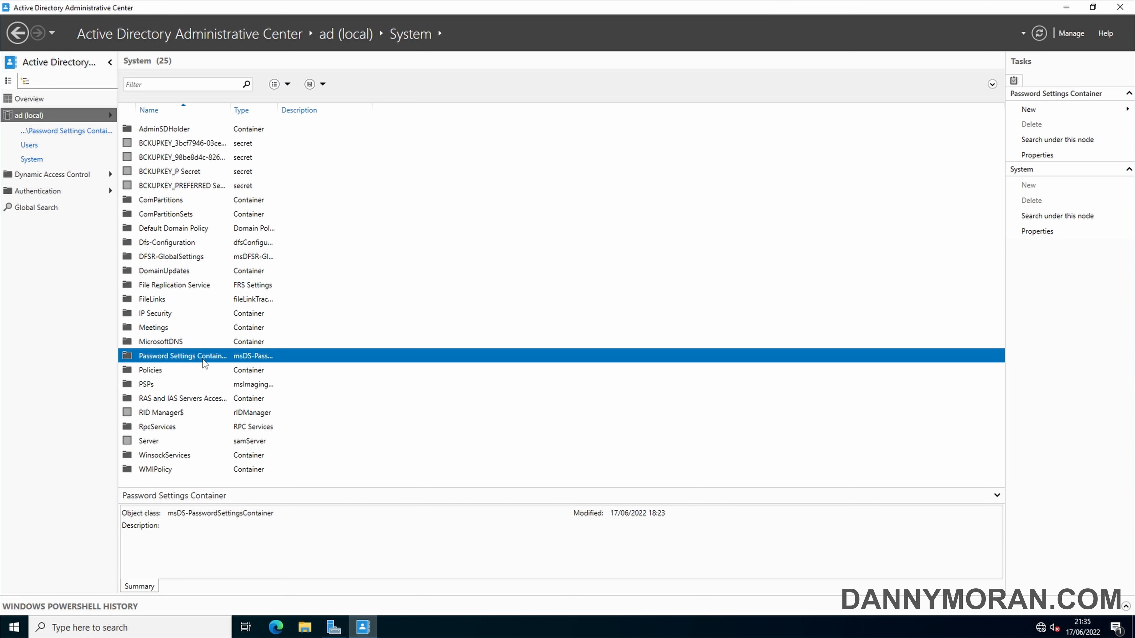
double_click(182, 357)
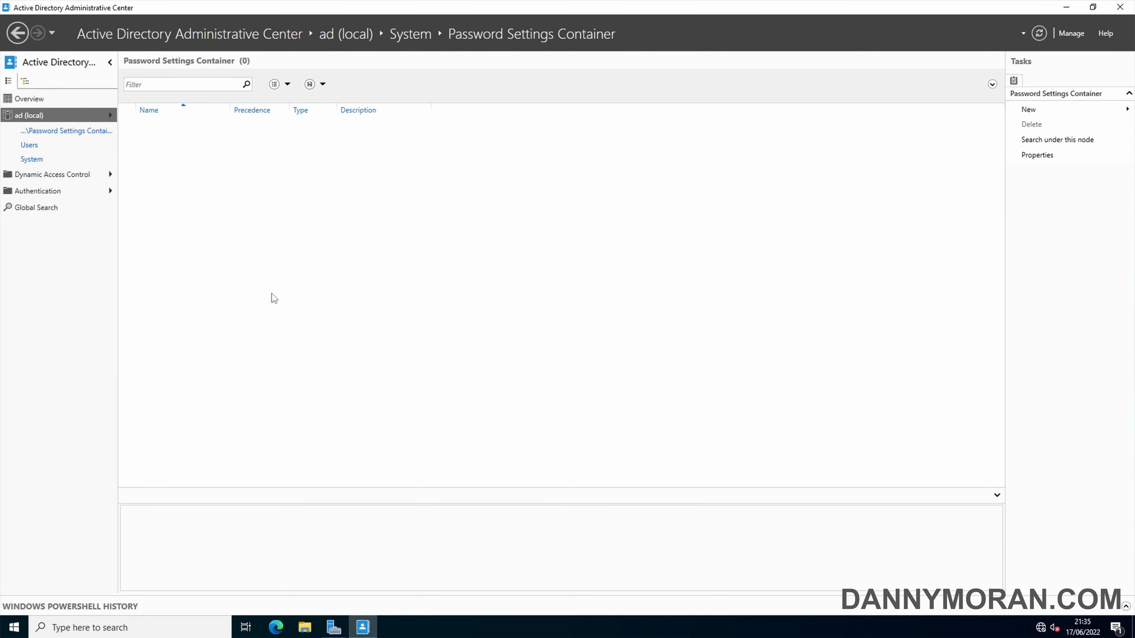
mouse_move(313, 246)
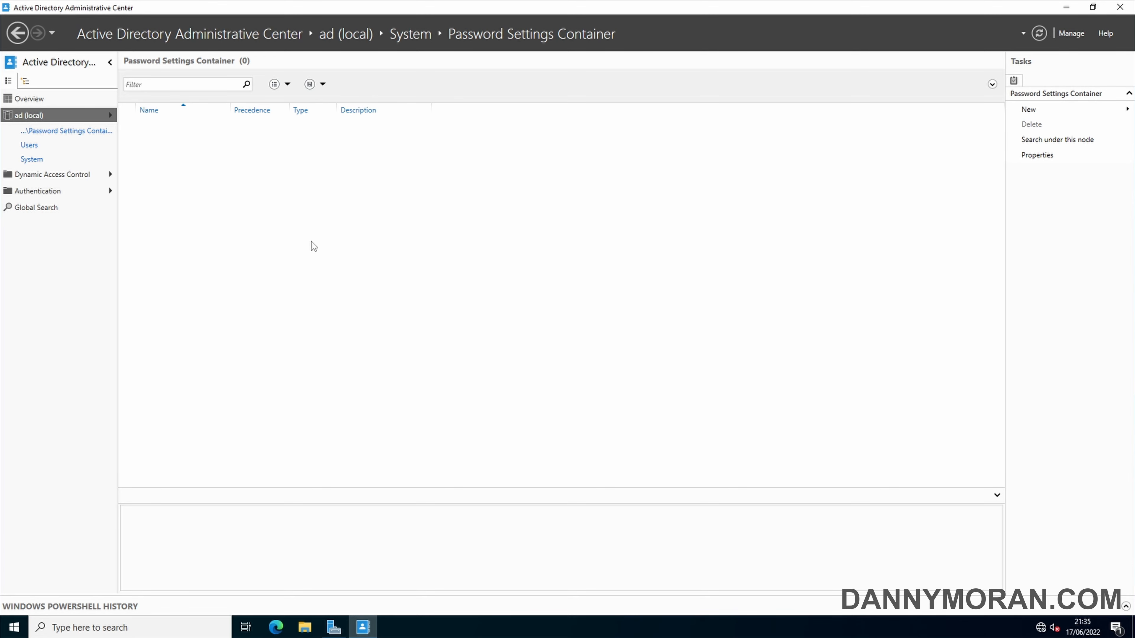
Start a new Password Settings object in the container, ready to enter its name
right_click(312, 246)
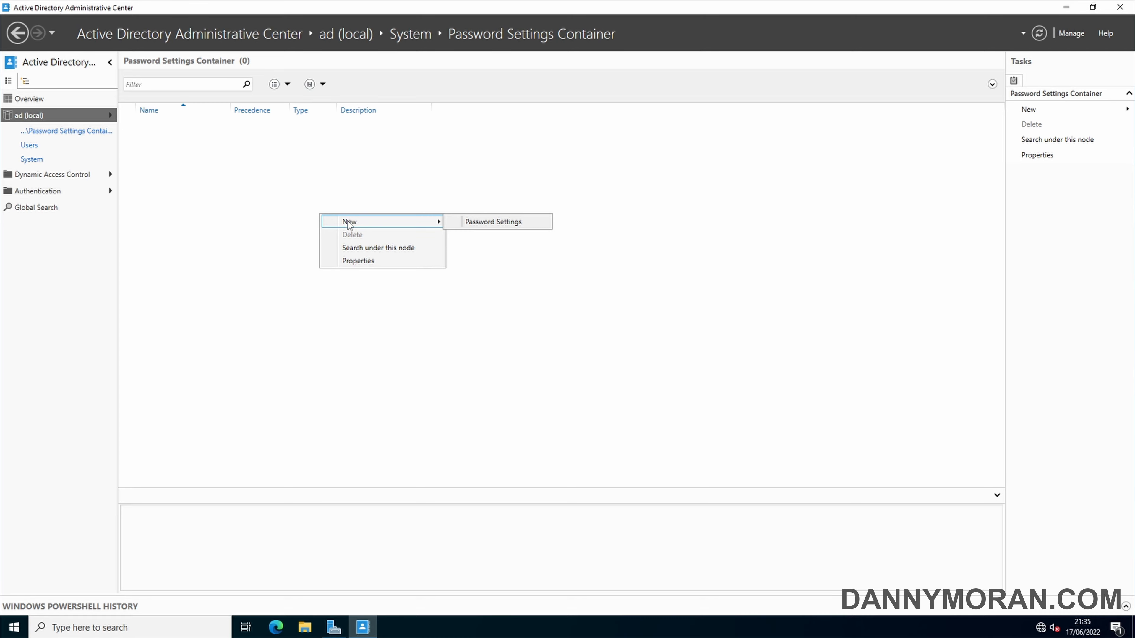
mouse_move(1045, 111)
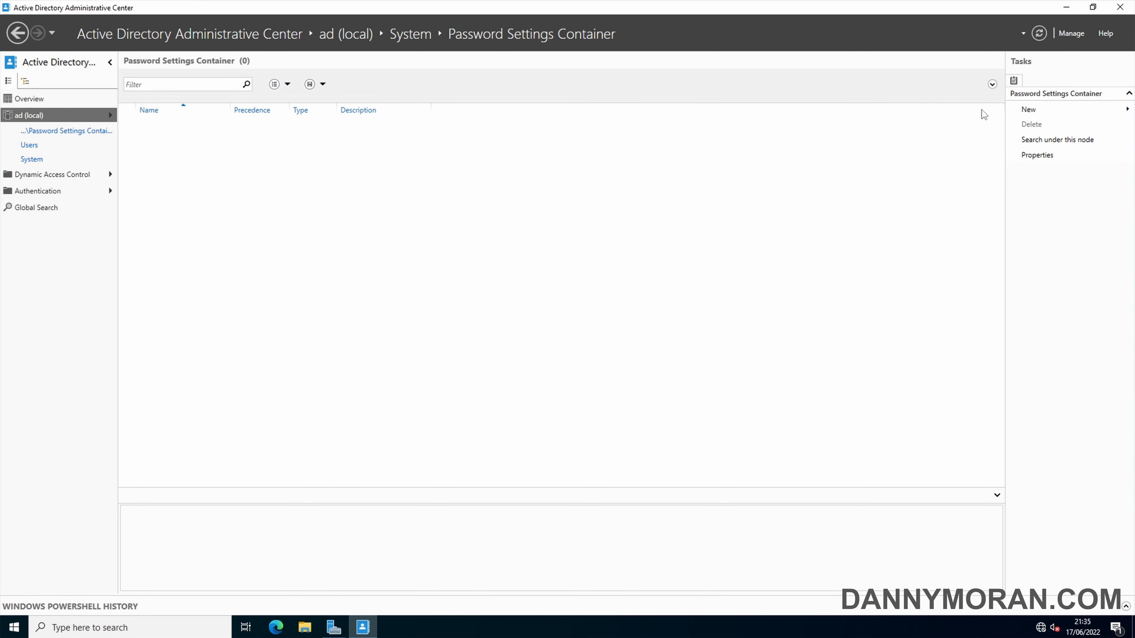
click(1028, 109)
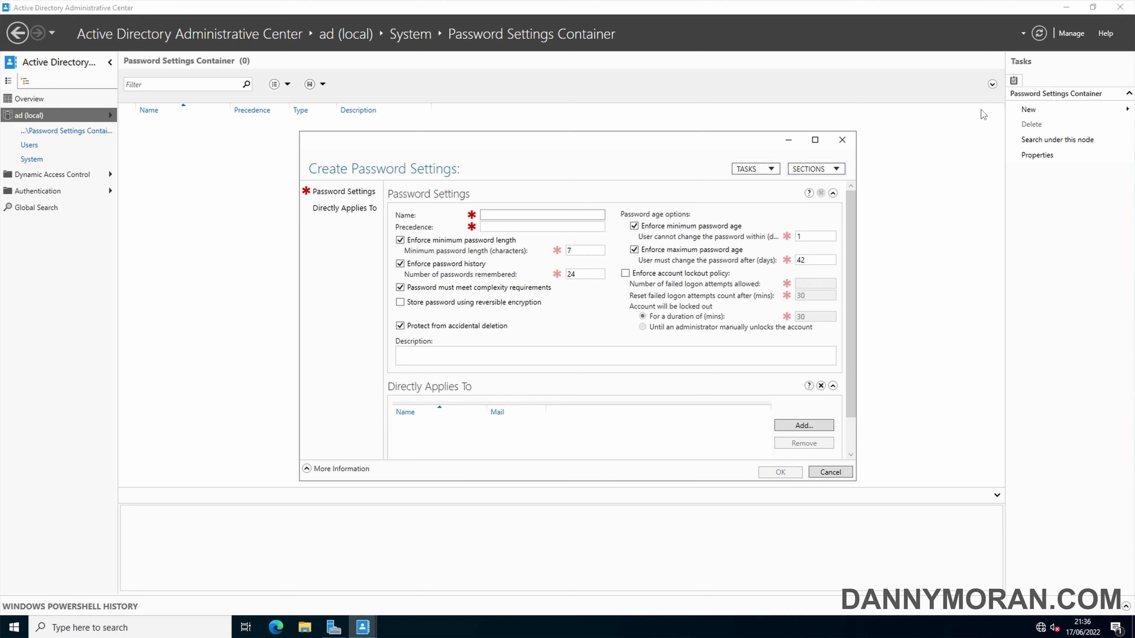
click(541, 215)
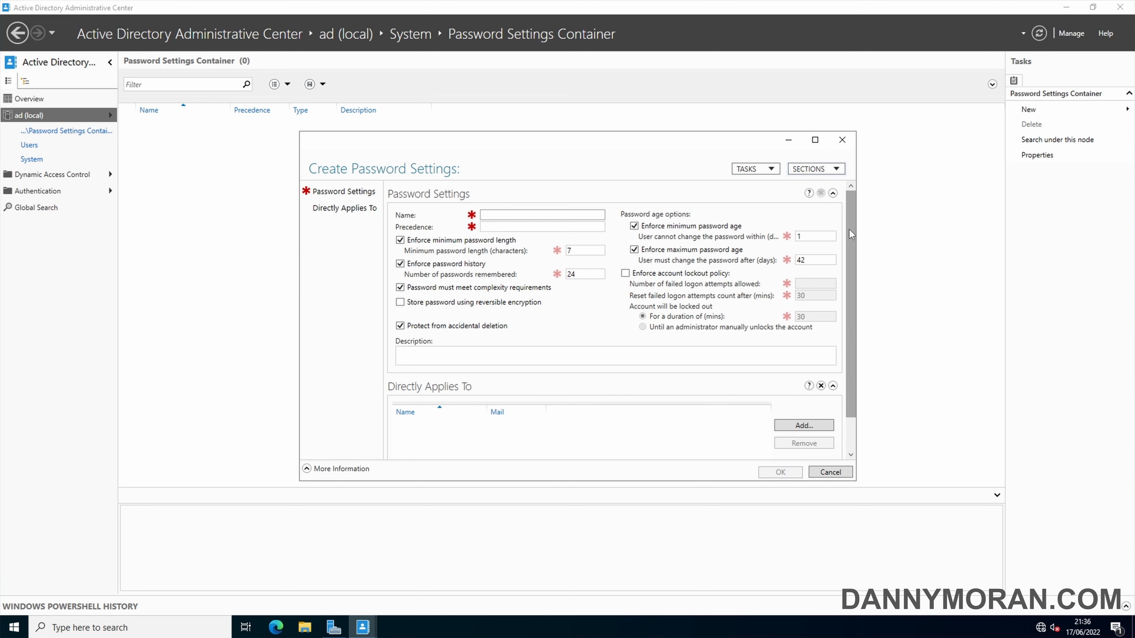
click(542, 215)
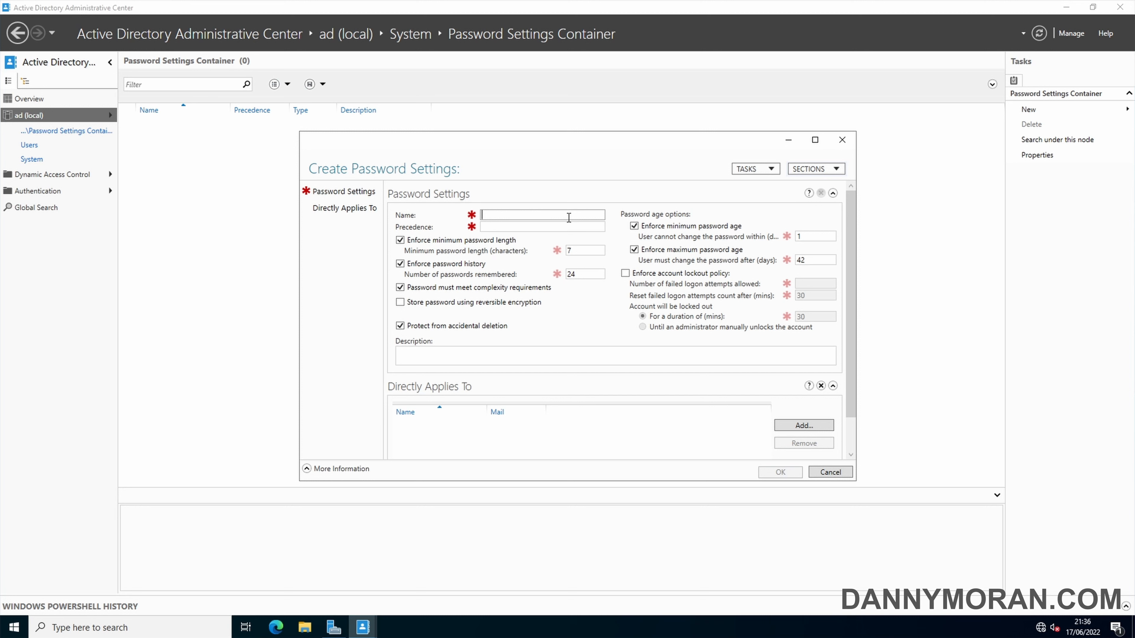
Name the policy fgpp-all-users and give it precedence 50
text(fgps)
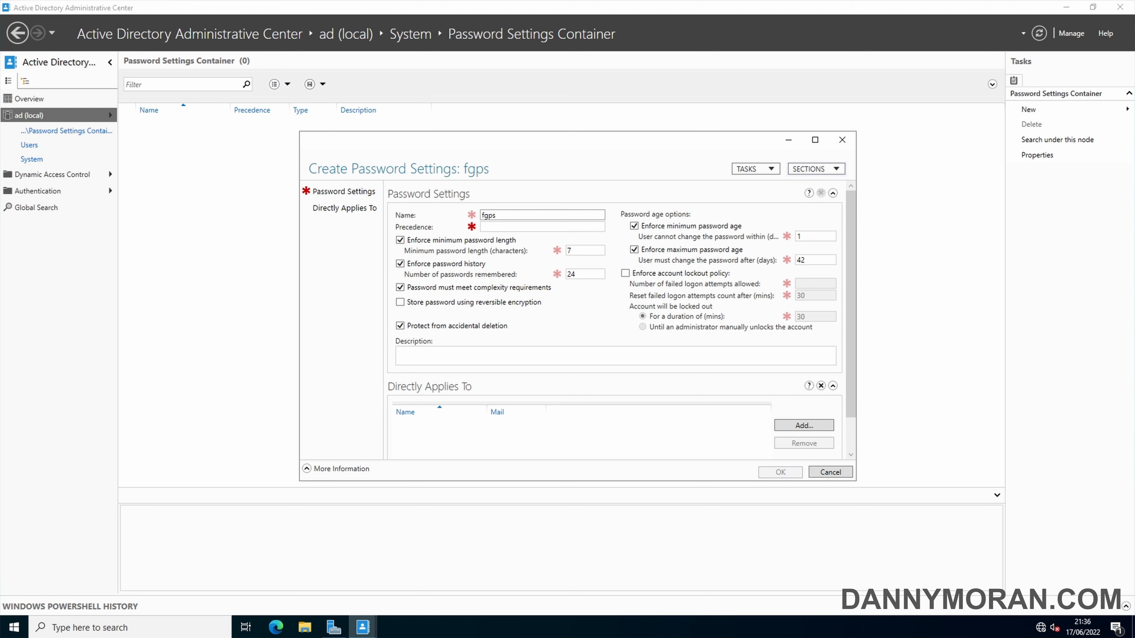
text(fgpp-)
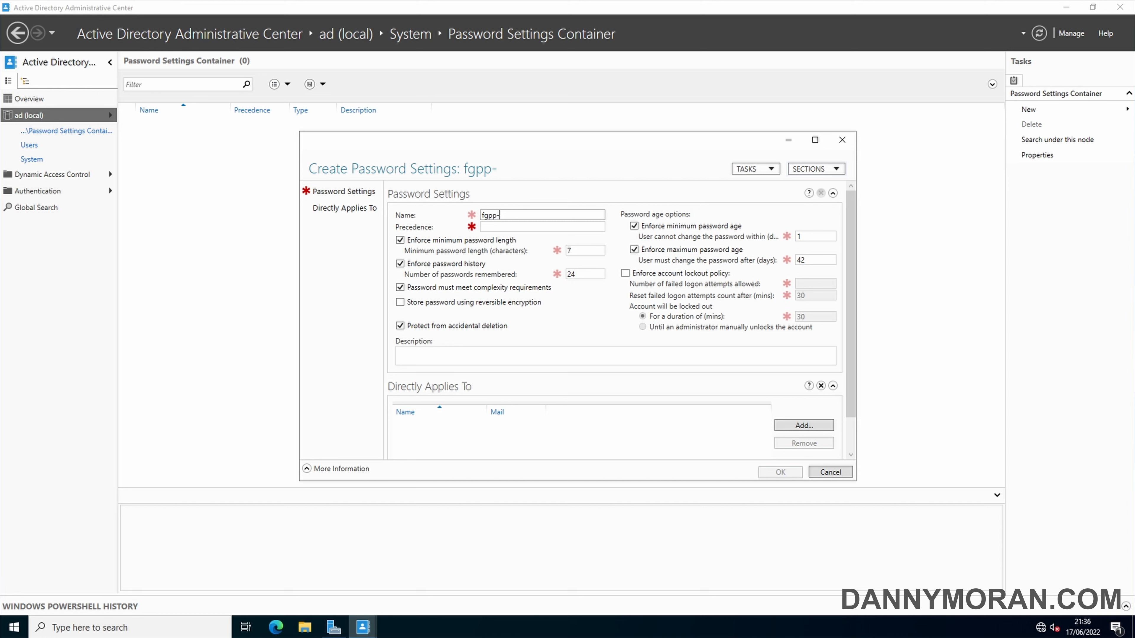
text(all-users)
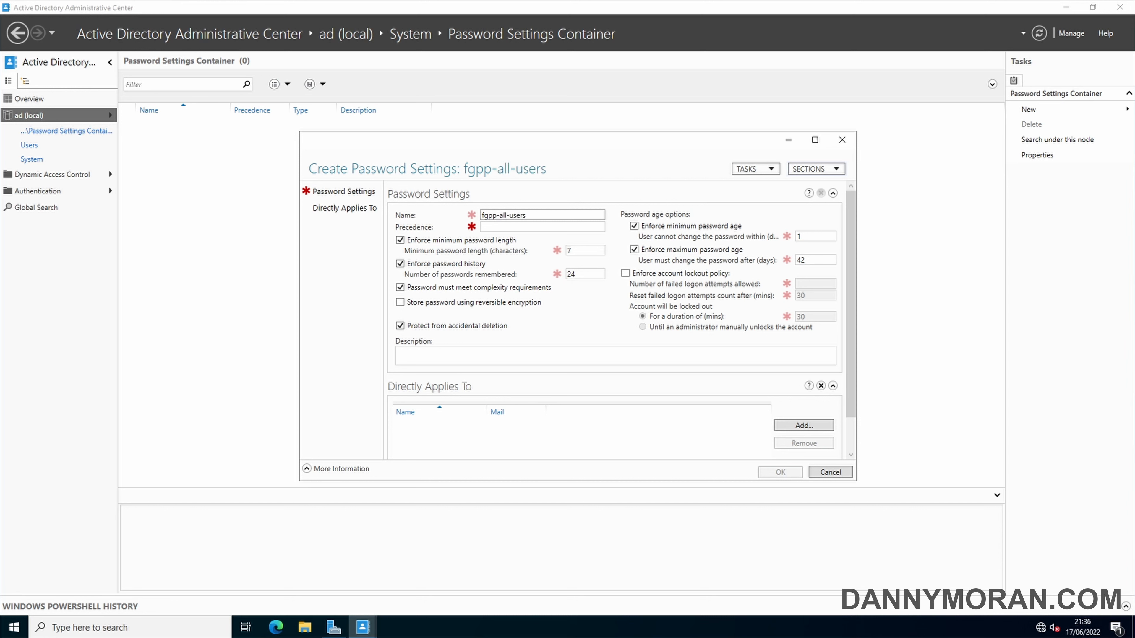
click(542, 227)
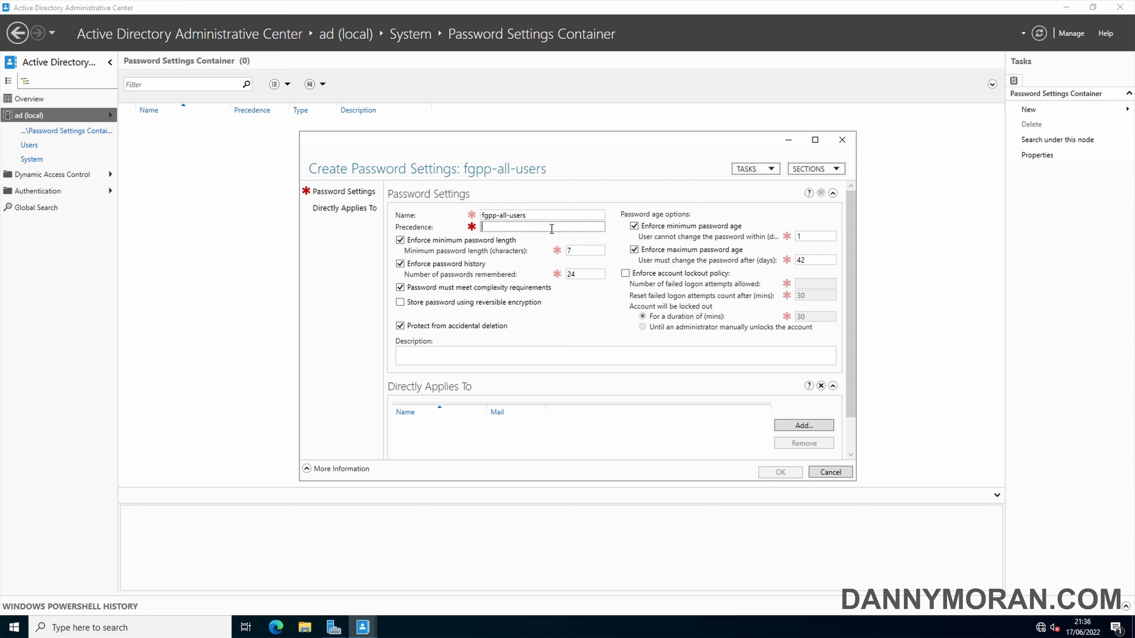
text(50)
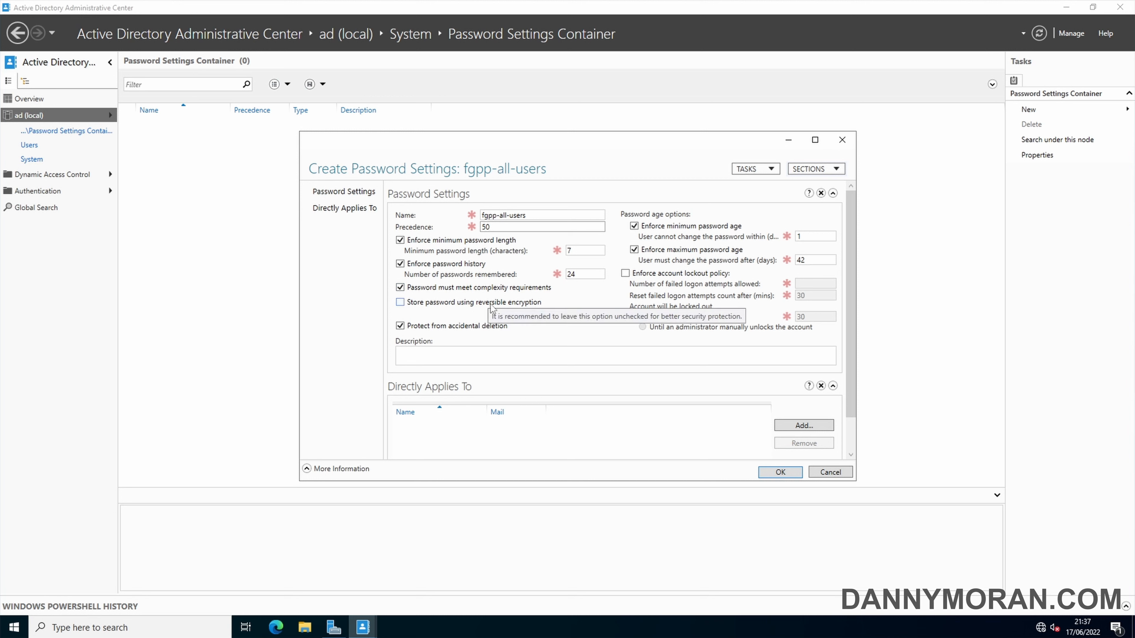
Turn off password complexity and the minimum and maximum password age requirements
click(399, 287)
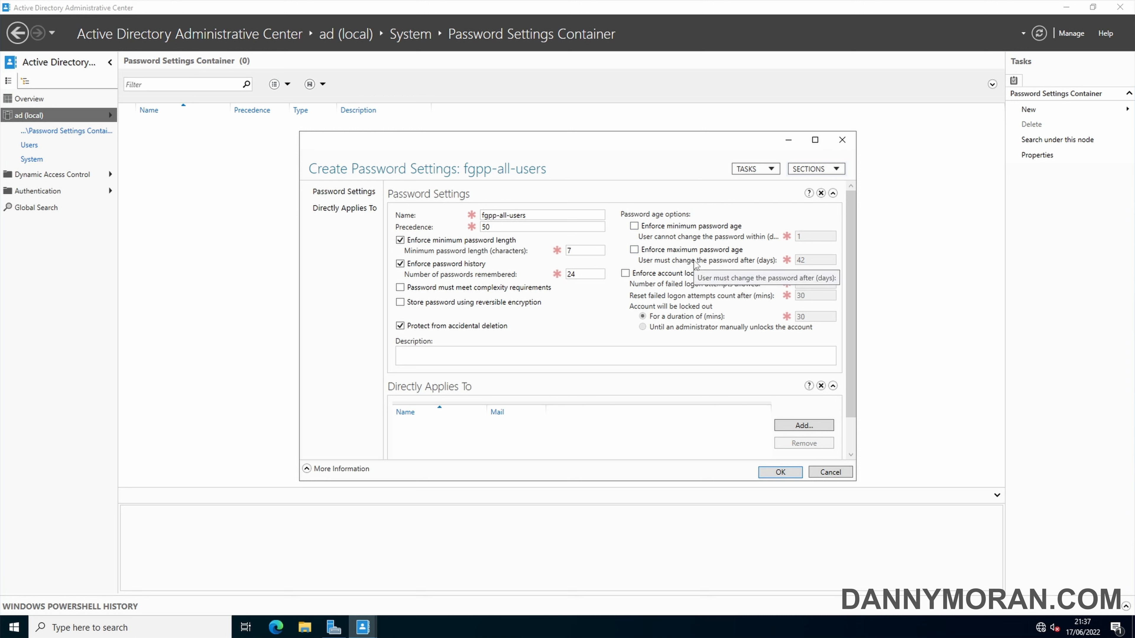
mouse_move(751, 292)
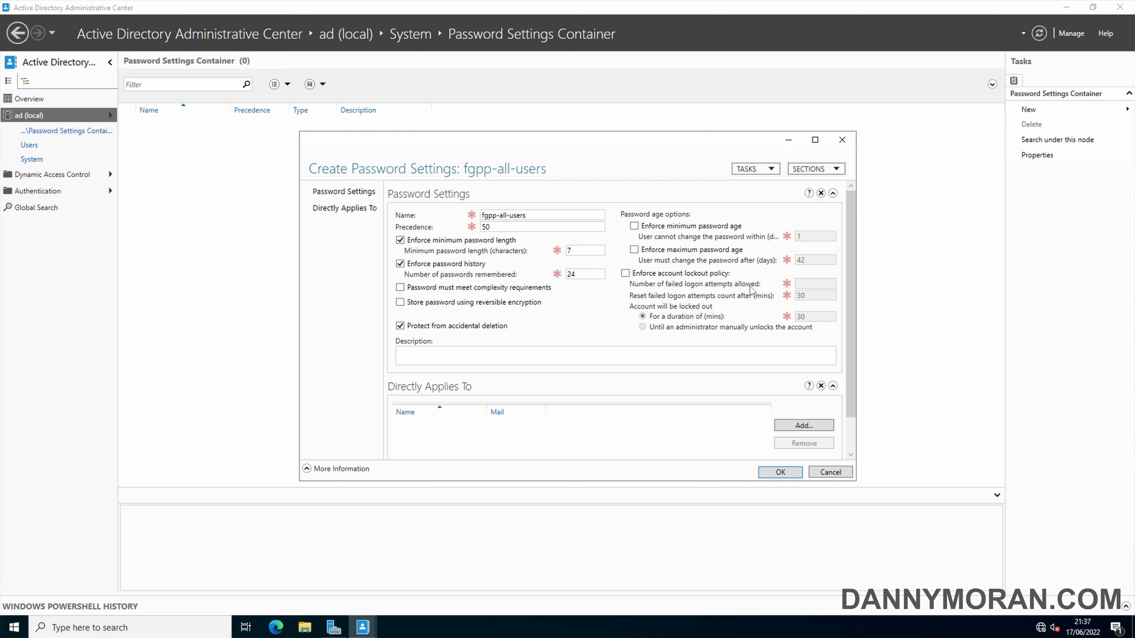
scroll(down, 3)
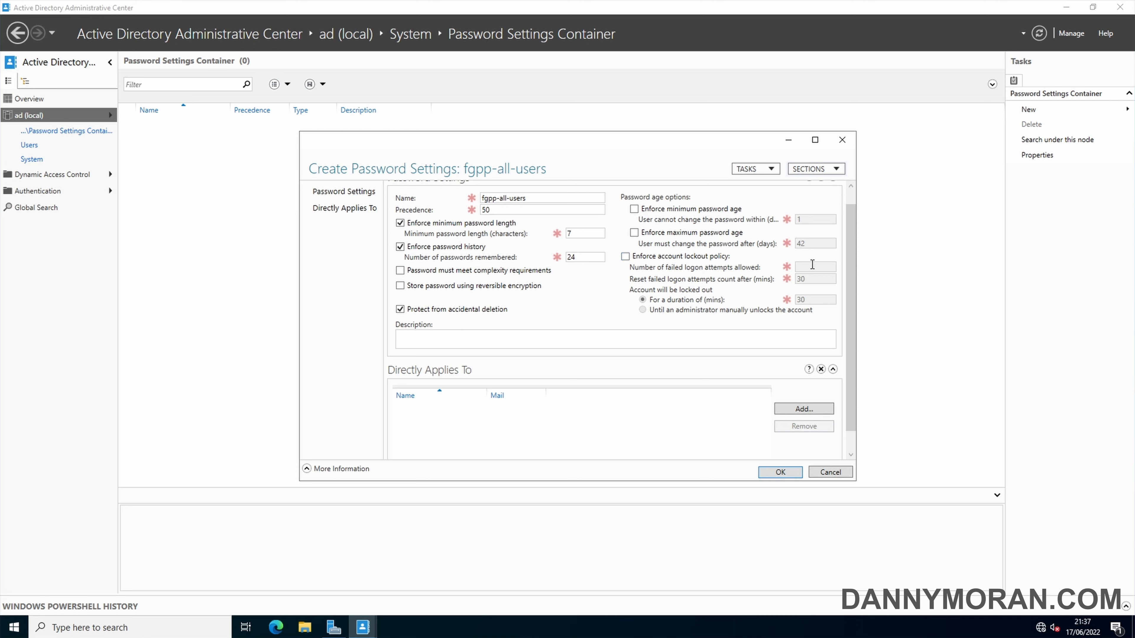
Make the policy apply directly to the Domain Users group
click(804, 409)
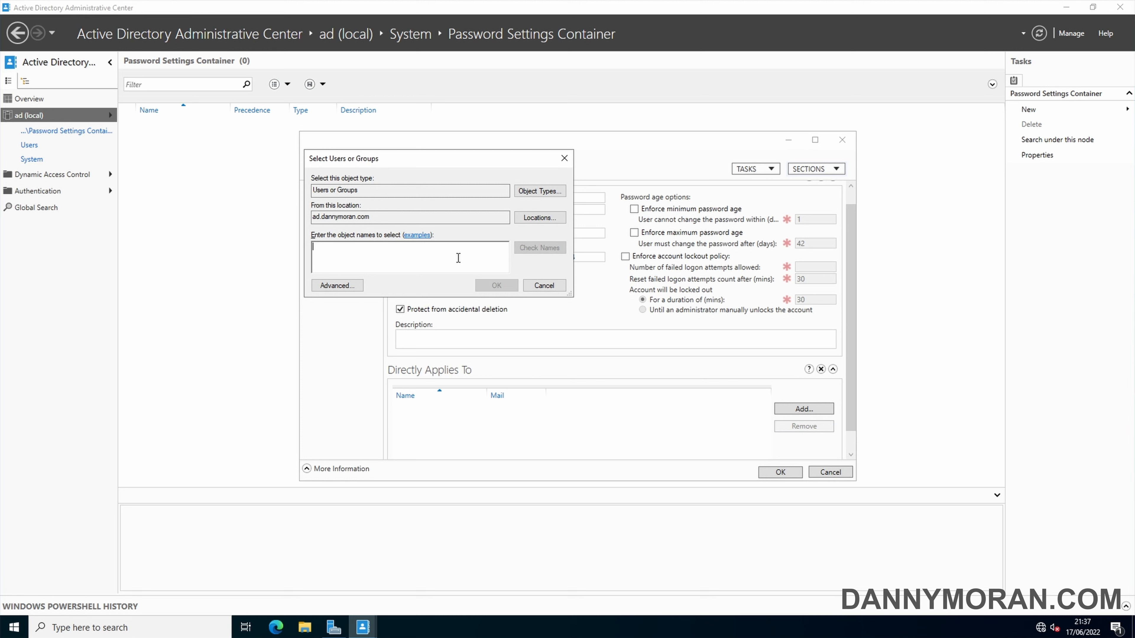
click(544, 285)
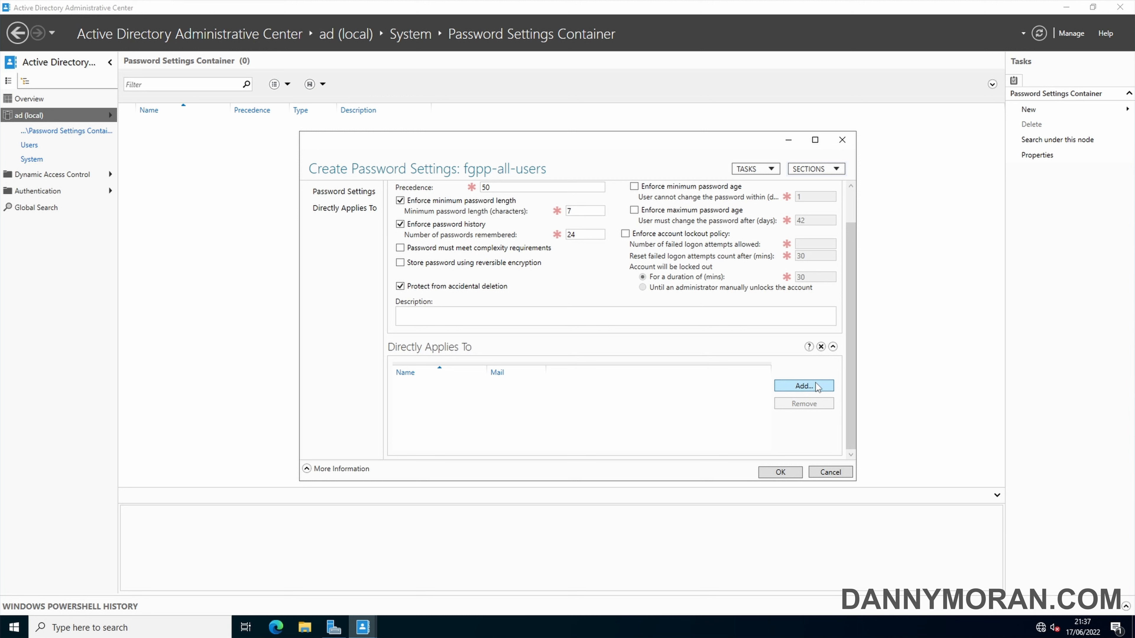
click(804, 386)
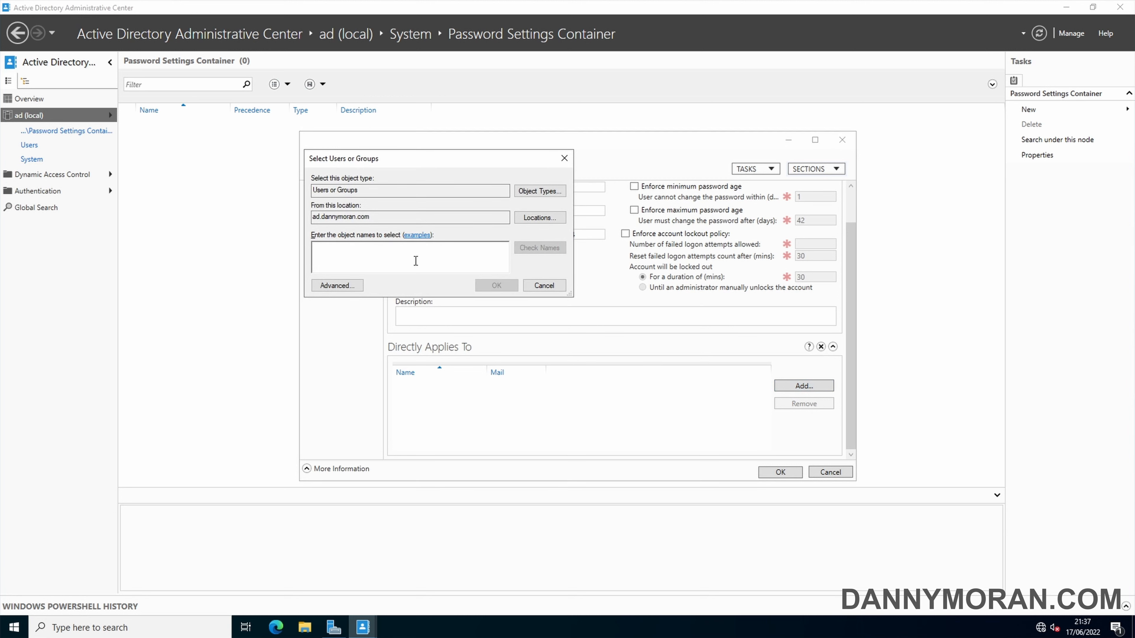
text(user)
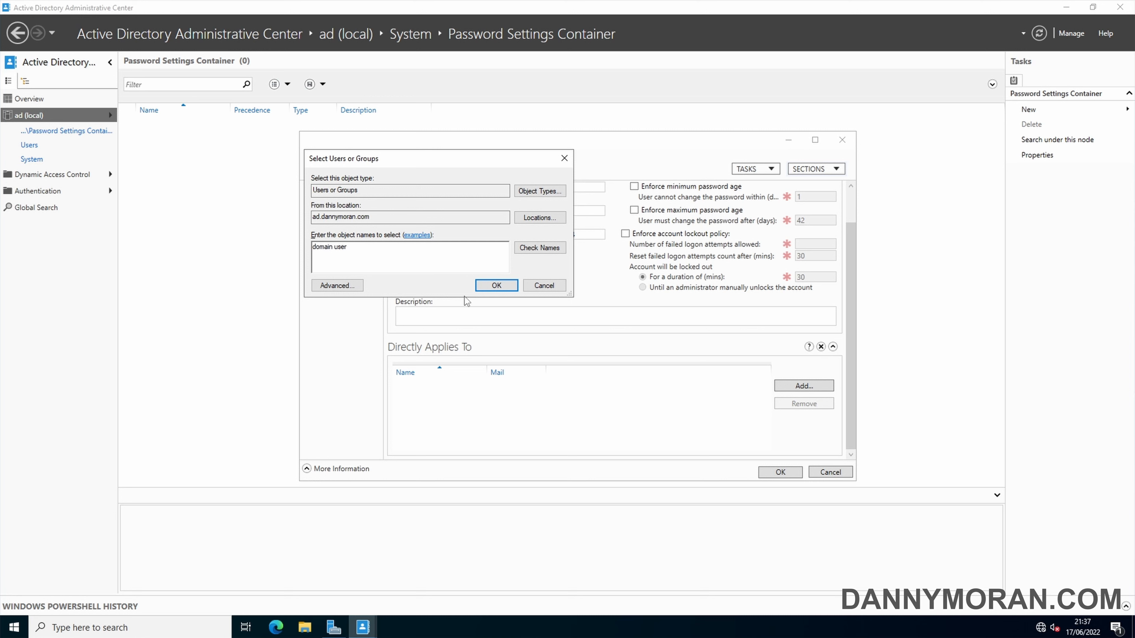
click(497, 286)
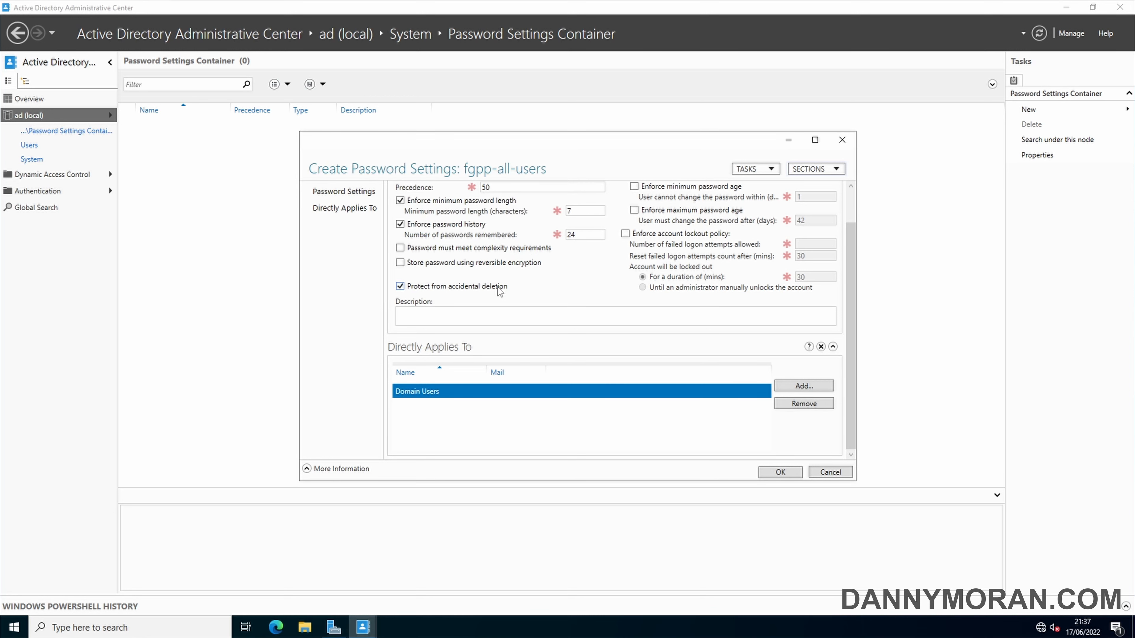
Create the fgpp-all-users password settings in the container
click(776, 472)
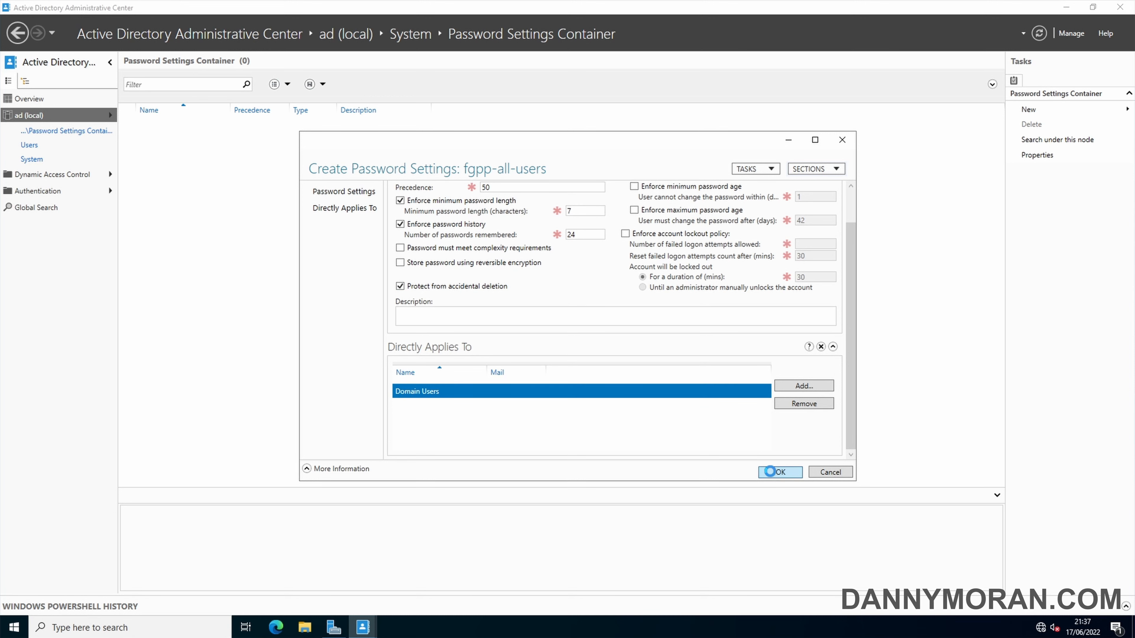
click(769, 472)
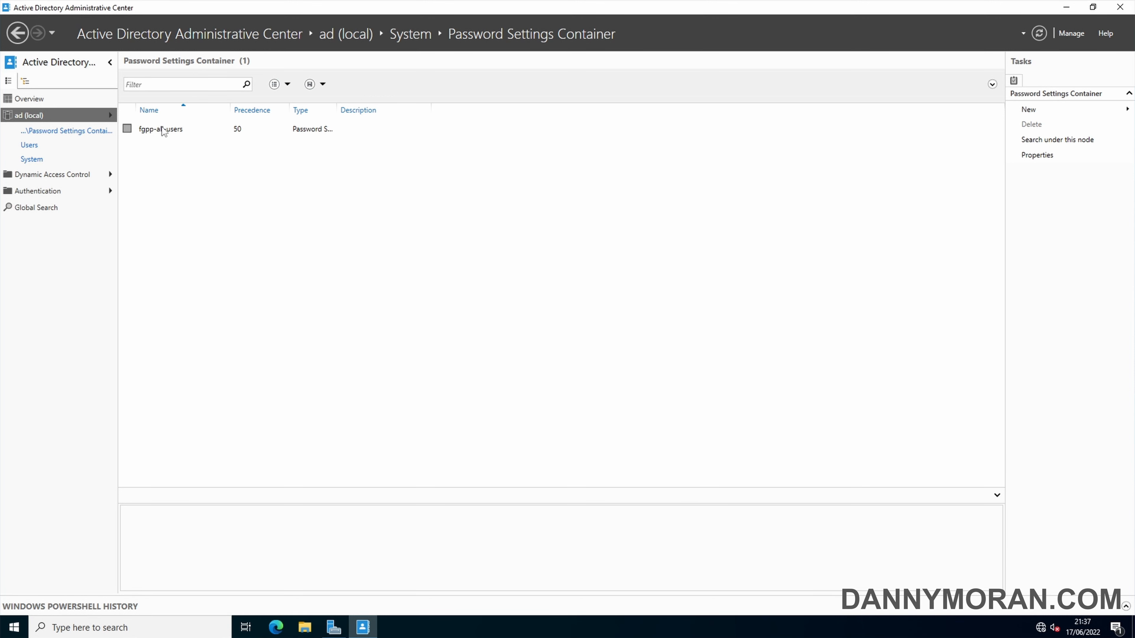
Select fgpp-all-users to view its precedence-50 summary
click(161, 129)
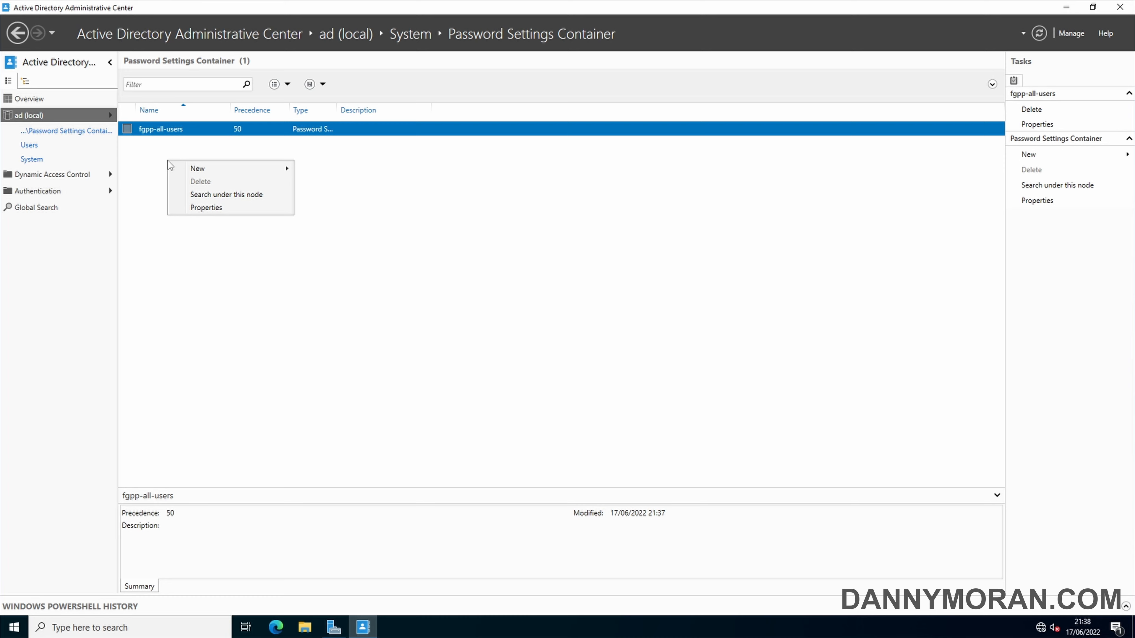
mouse_move(198, 169)
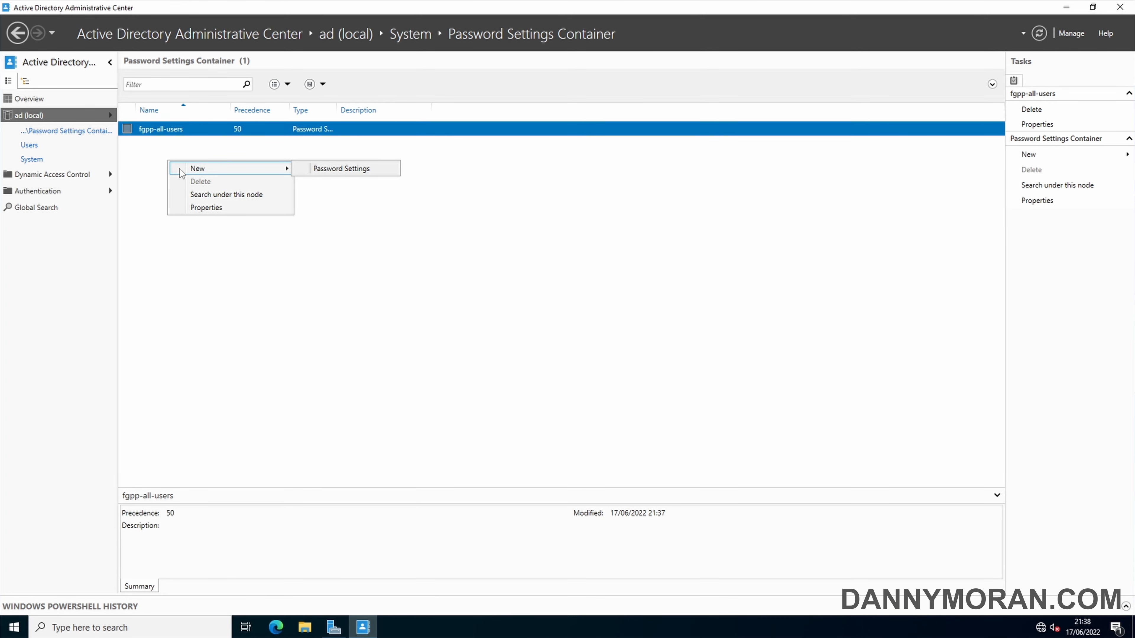
Start a second policy named fgpp-finance with precedence 40
click(342, 168)
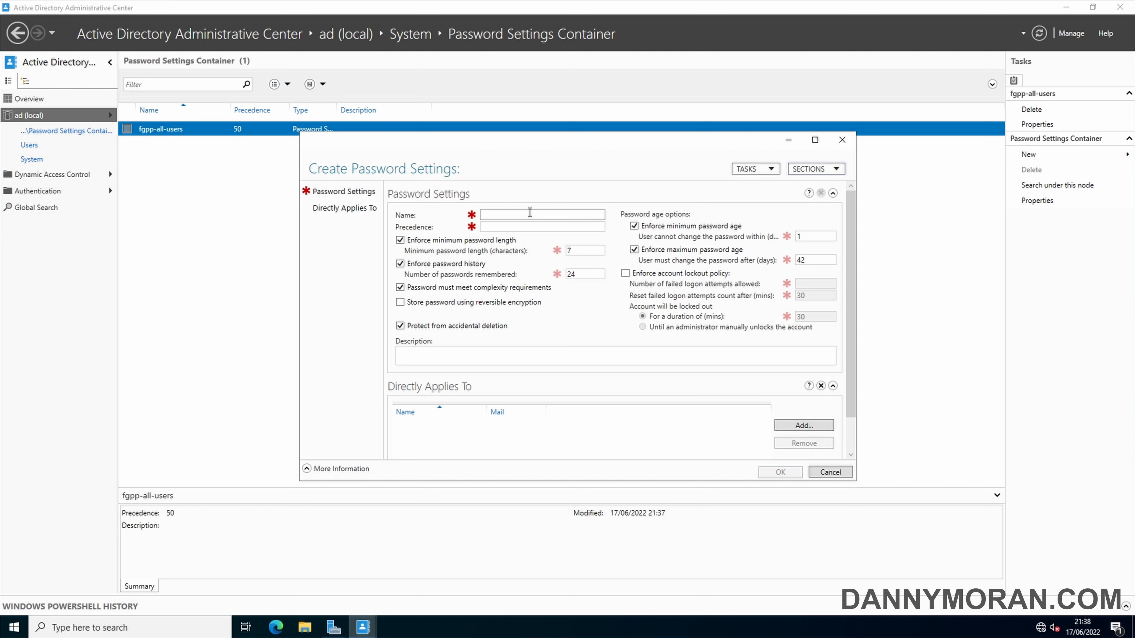
text(fp)
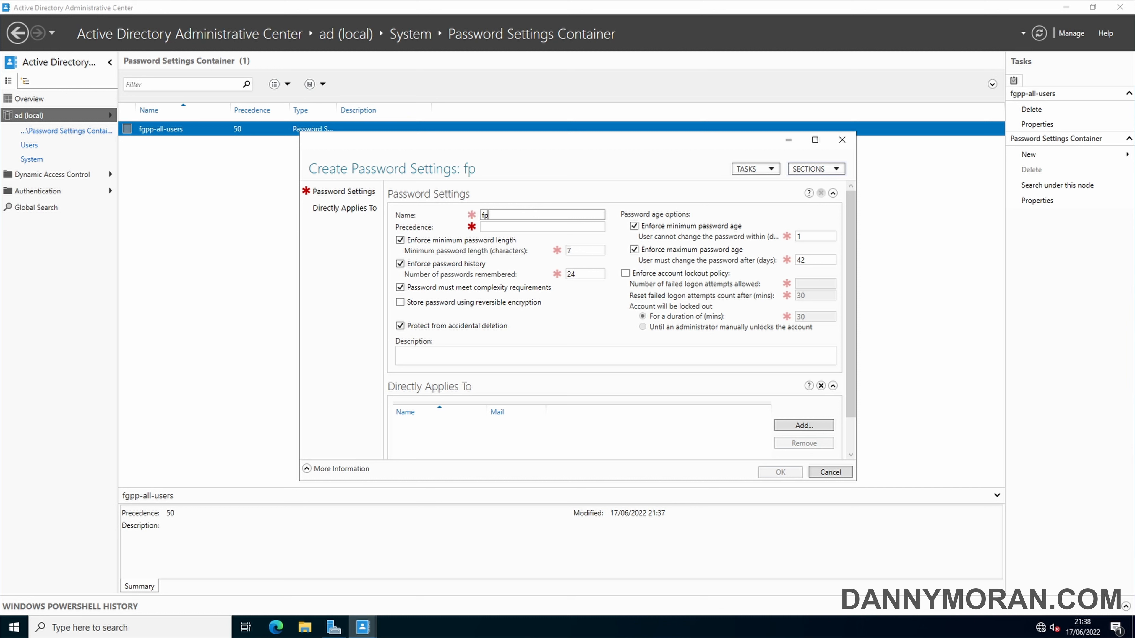
text(f)
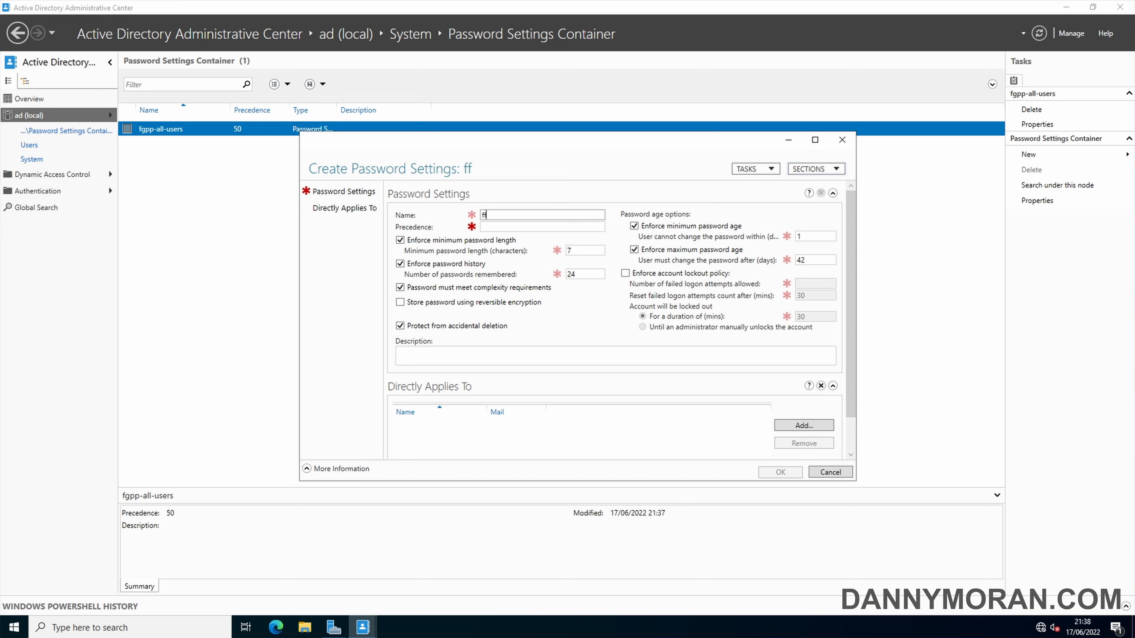
text(gpp-)
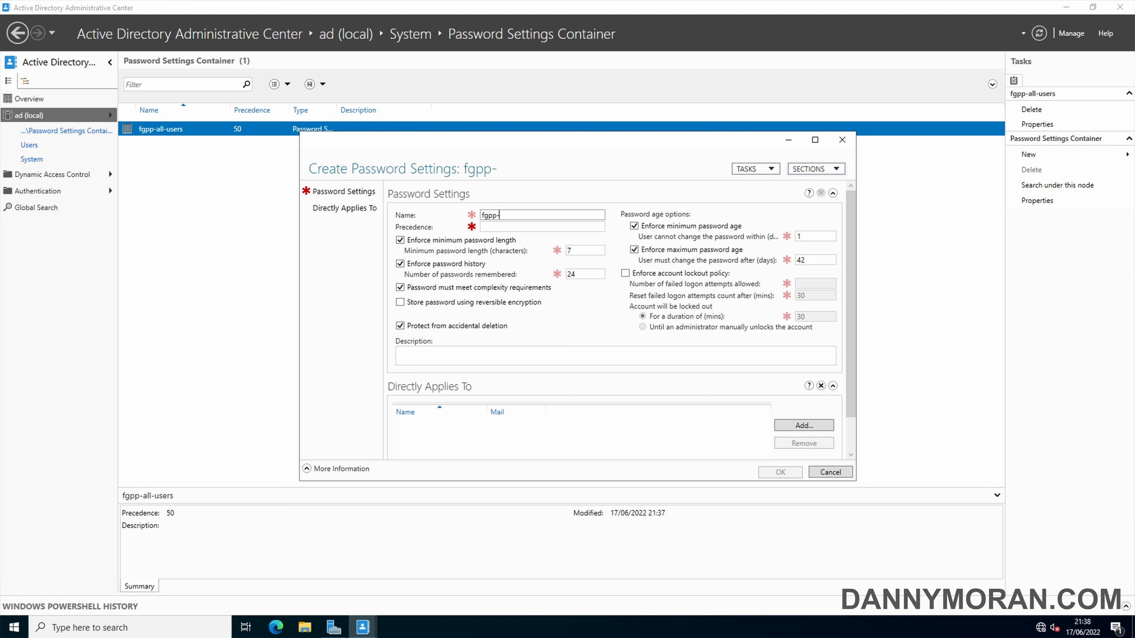
text(finance)
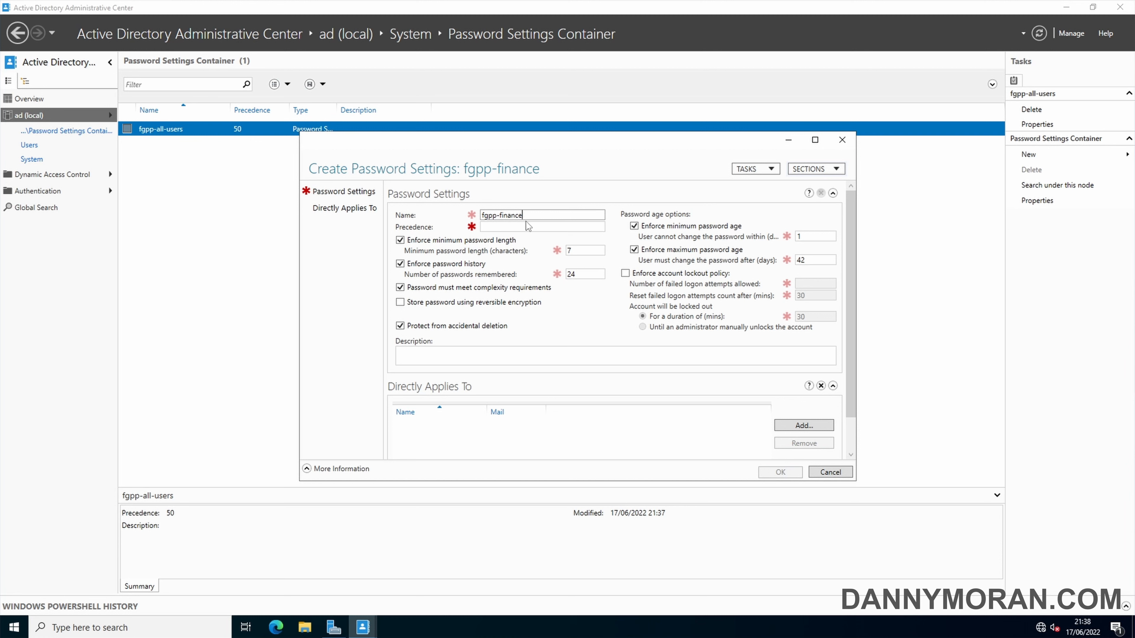
text(40)
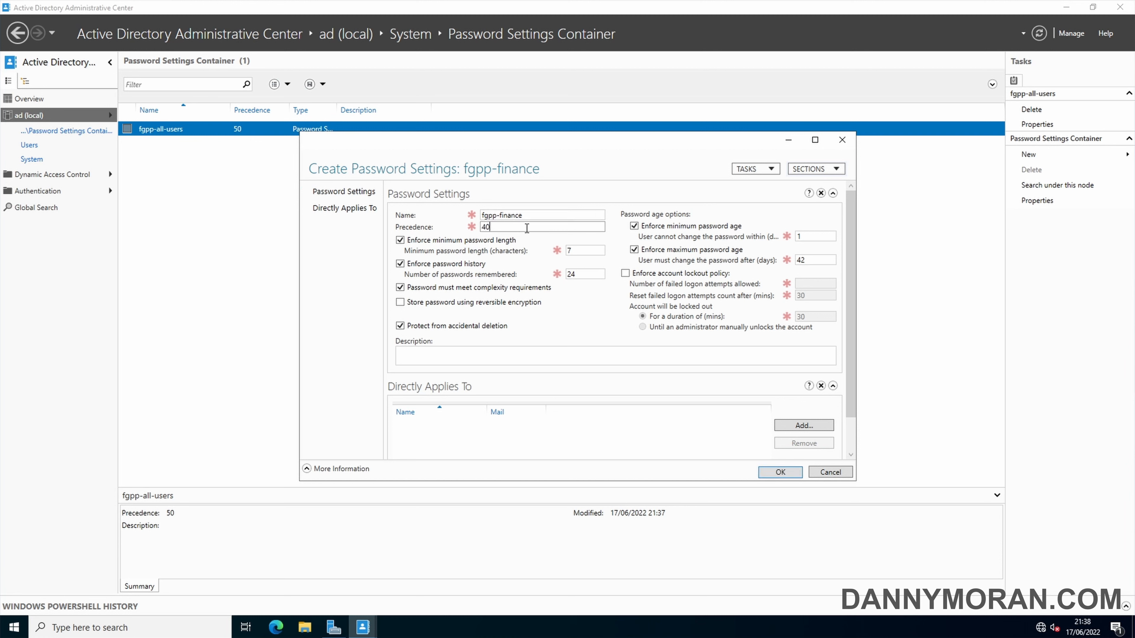
mouse_move(525, 246)
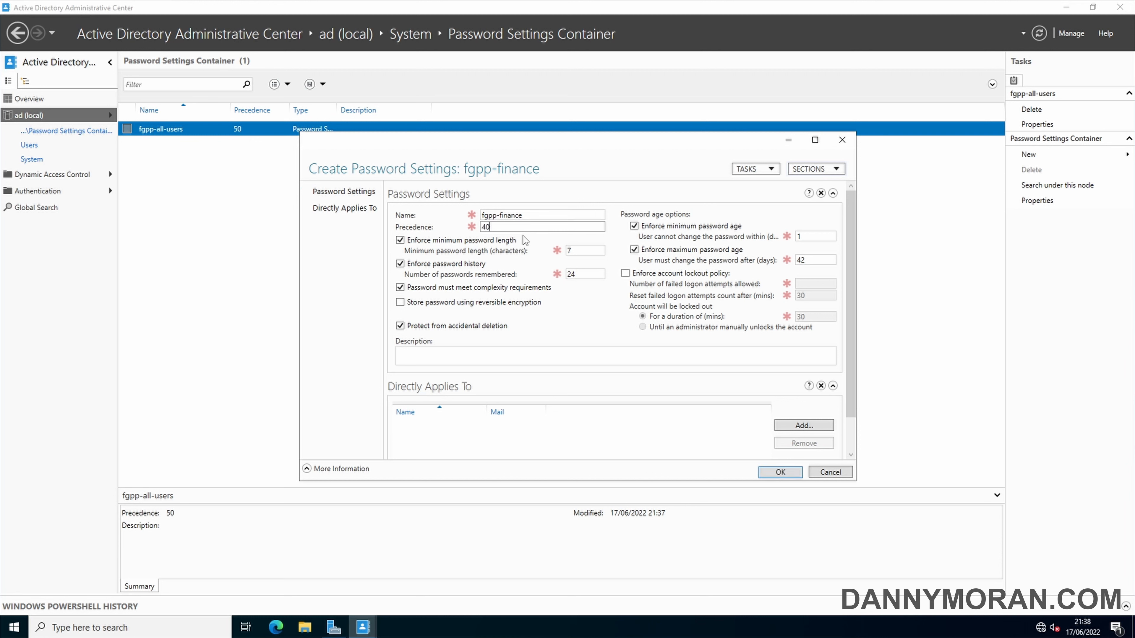
Require a 14-character minimum length and enforce account lockout after 3 failed logons
click(584, 250)
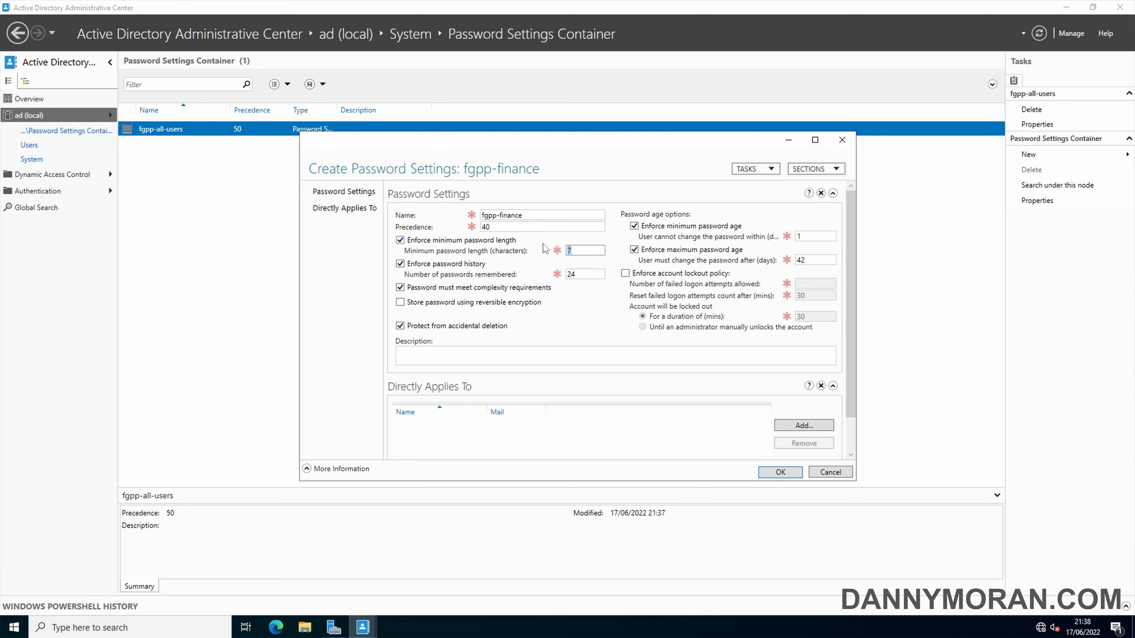
text(14)
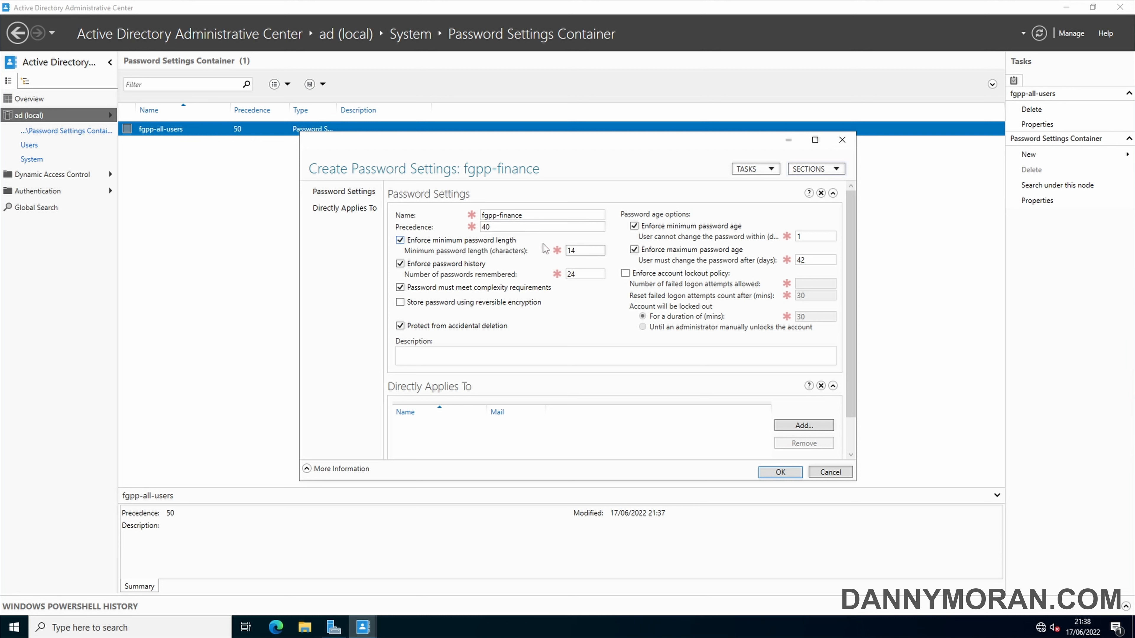
mouse_move(512, 291)
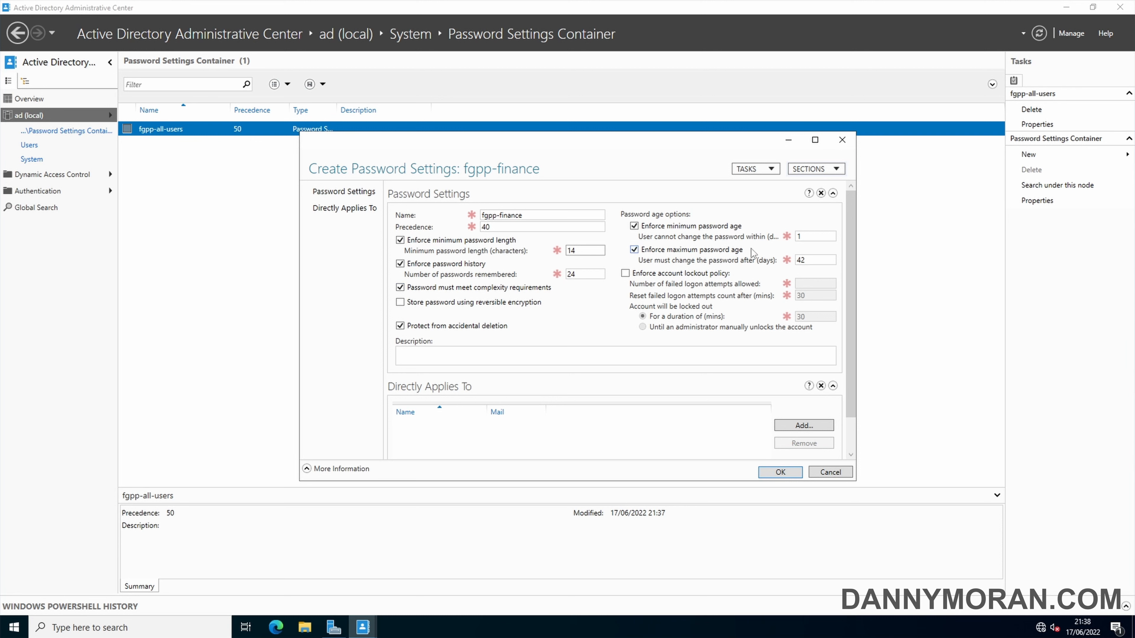
click(815, 260)
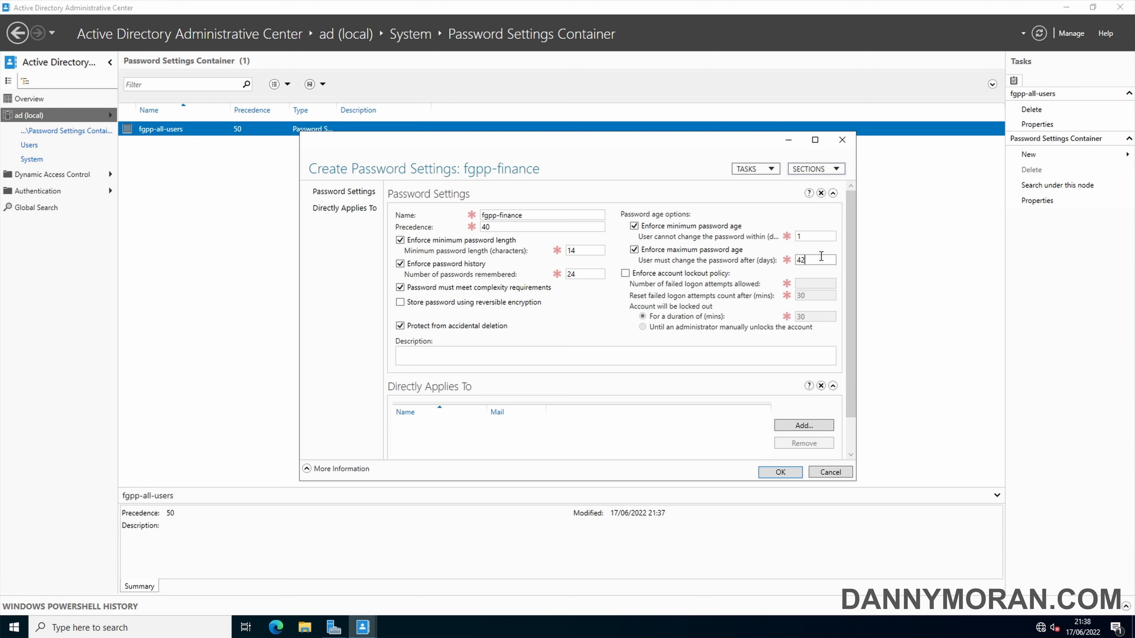
click(625, 274)
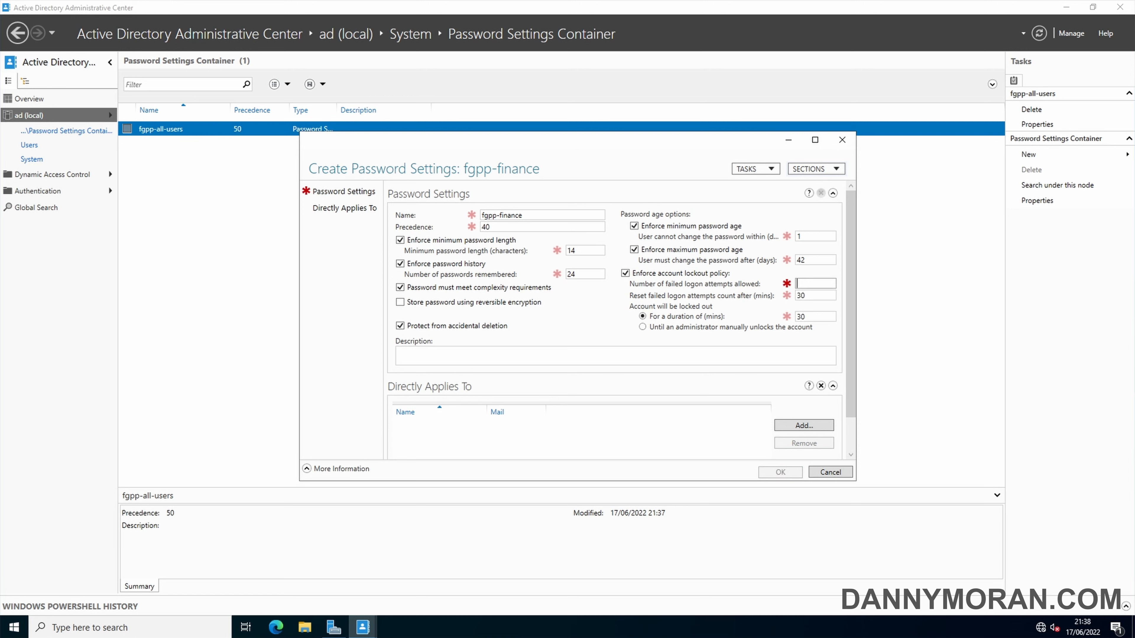
text(3)
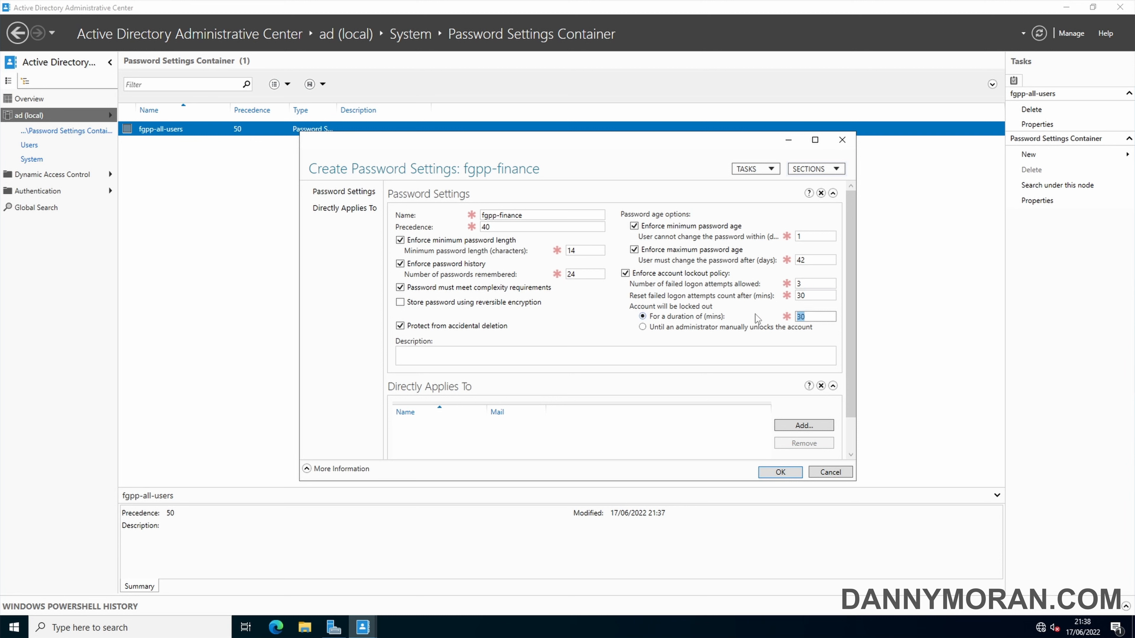
scroll(down, 3)
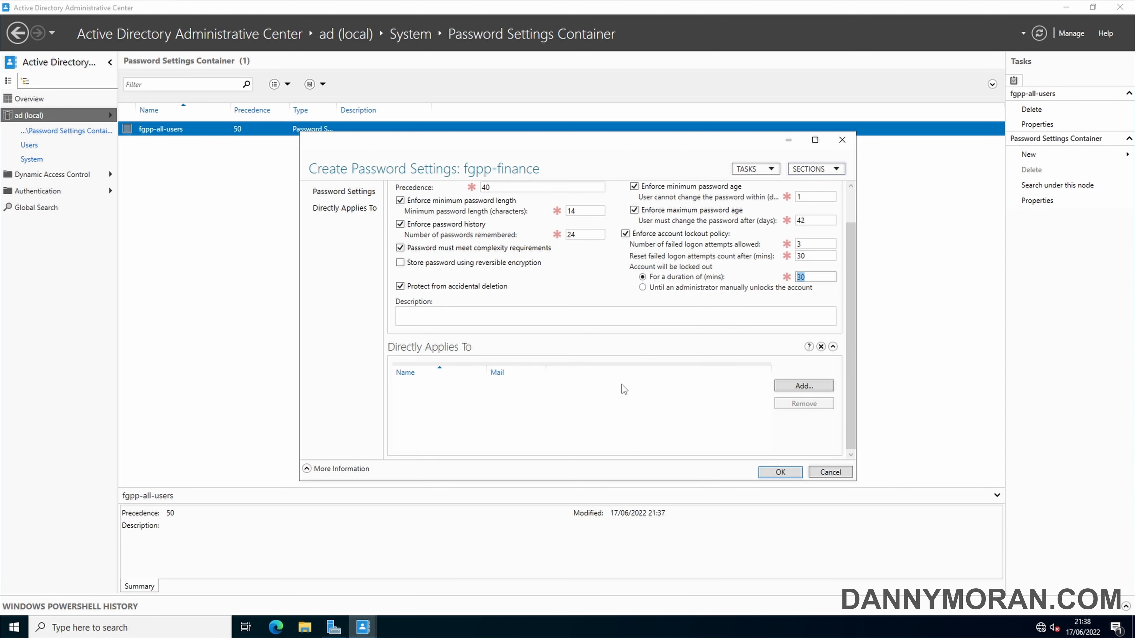
Apply the policy to the Finance group and create the fgpp-finance password settings
click(804, 386)
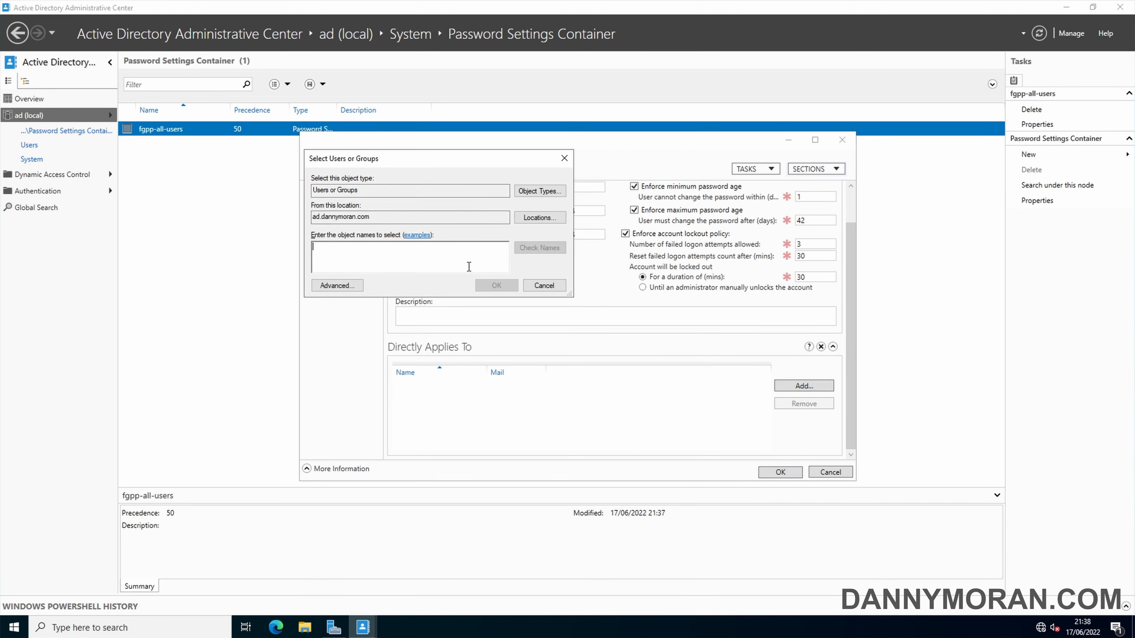
text(finance)
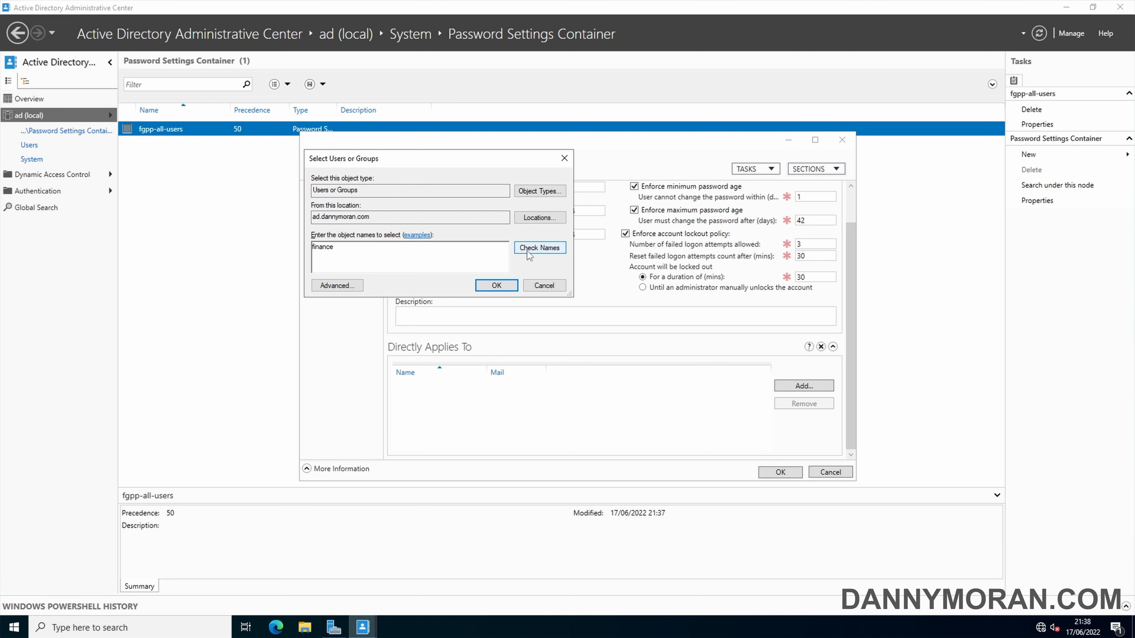
click(539, 248)
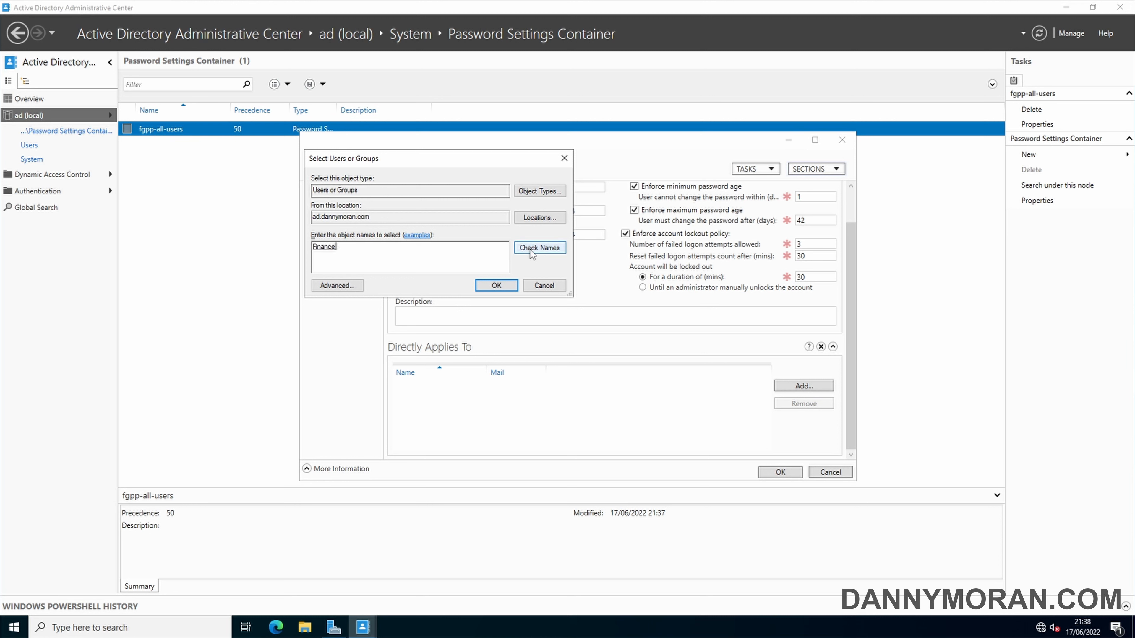
click(496, 286)
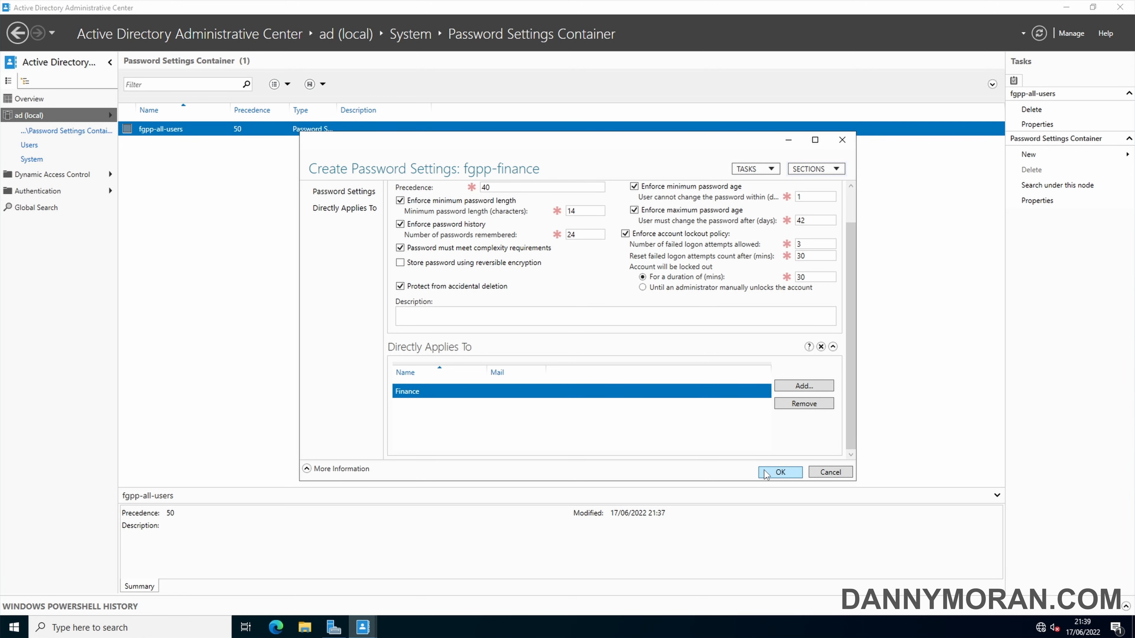
click(780, 472)
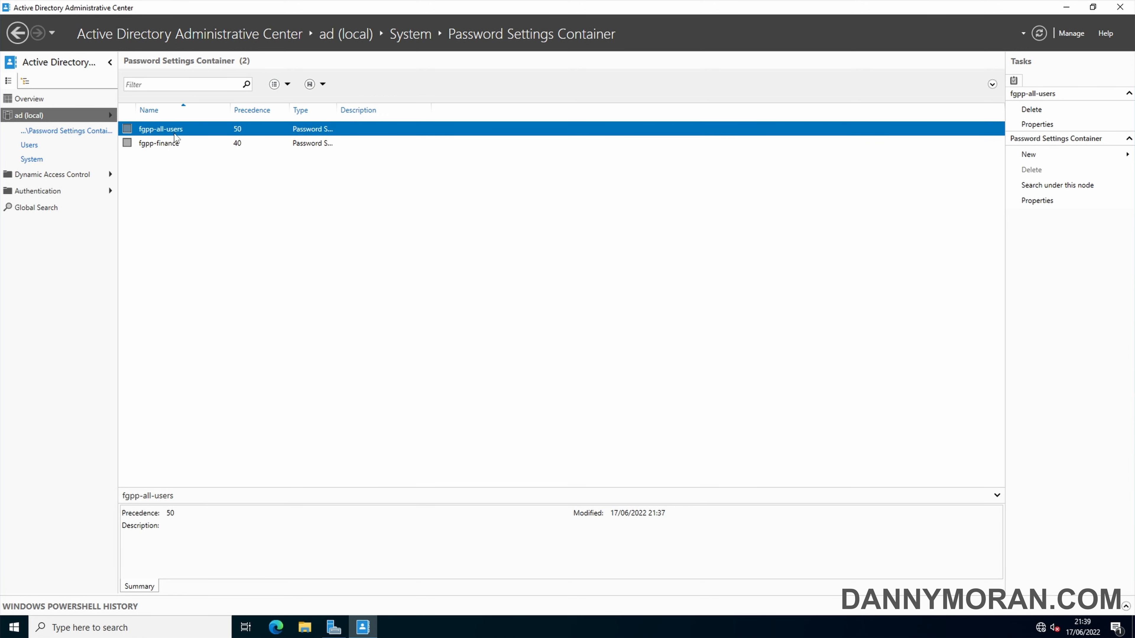
double_click(161, 128)
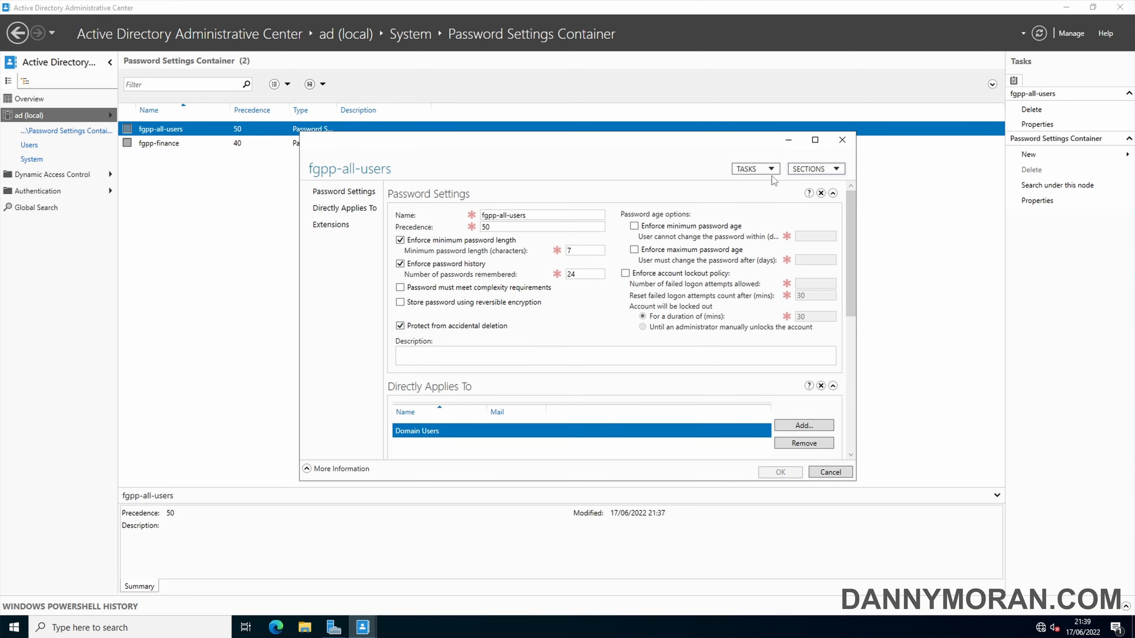
double_click(486, 227)
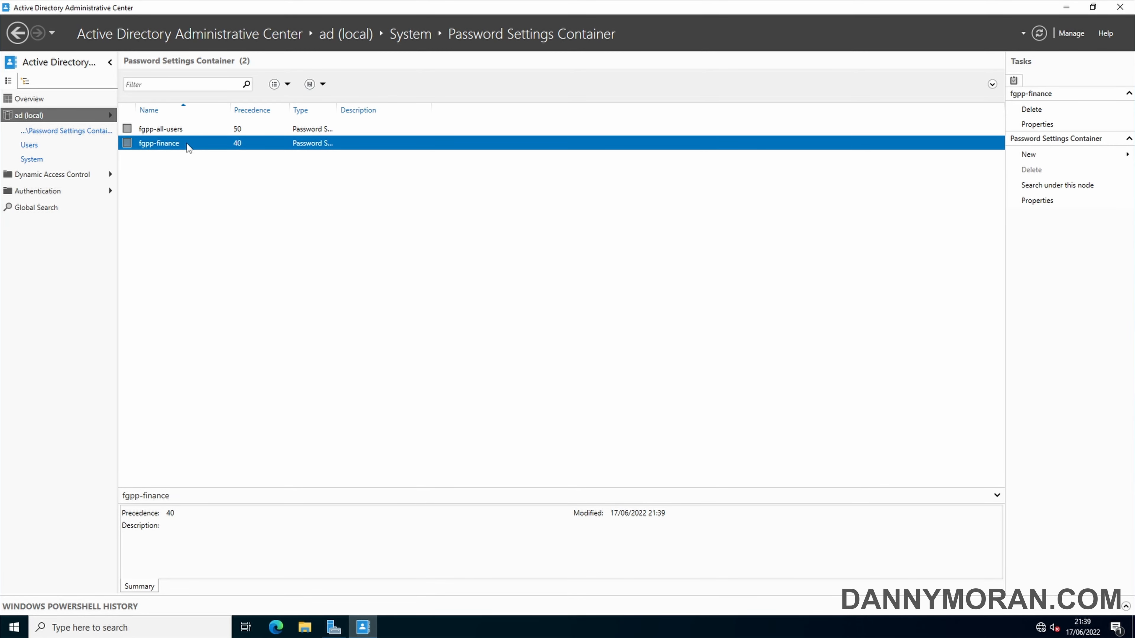
double_click(160, 143)
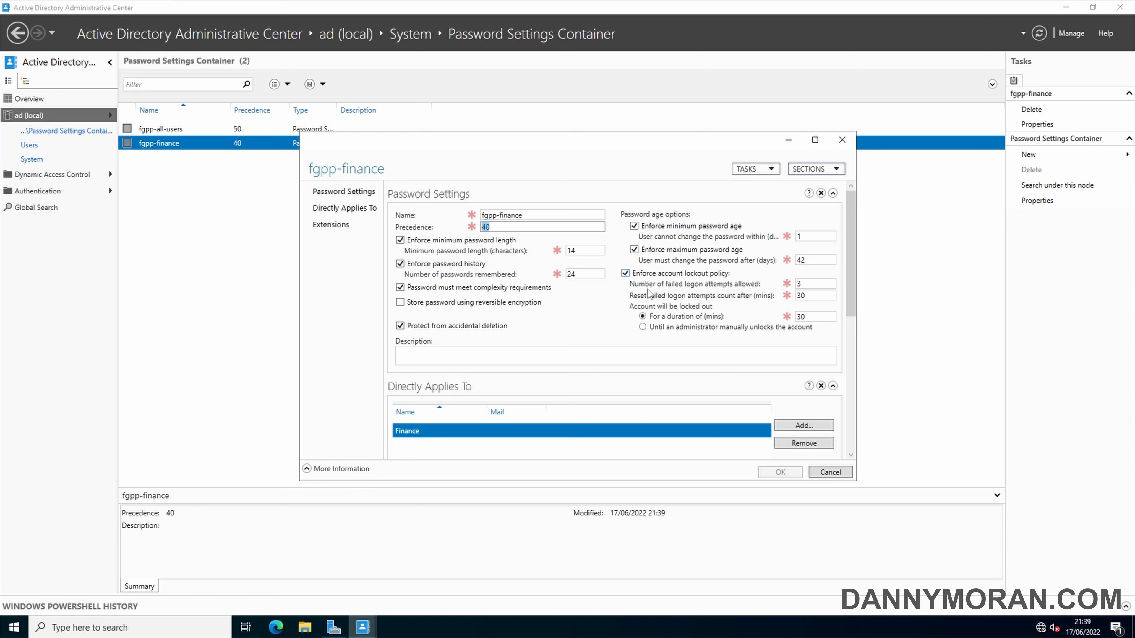
mouse_move(710, 286)
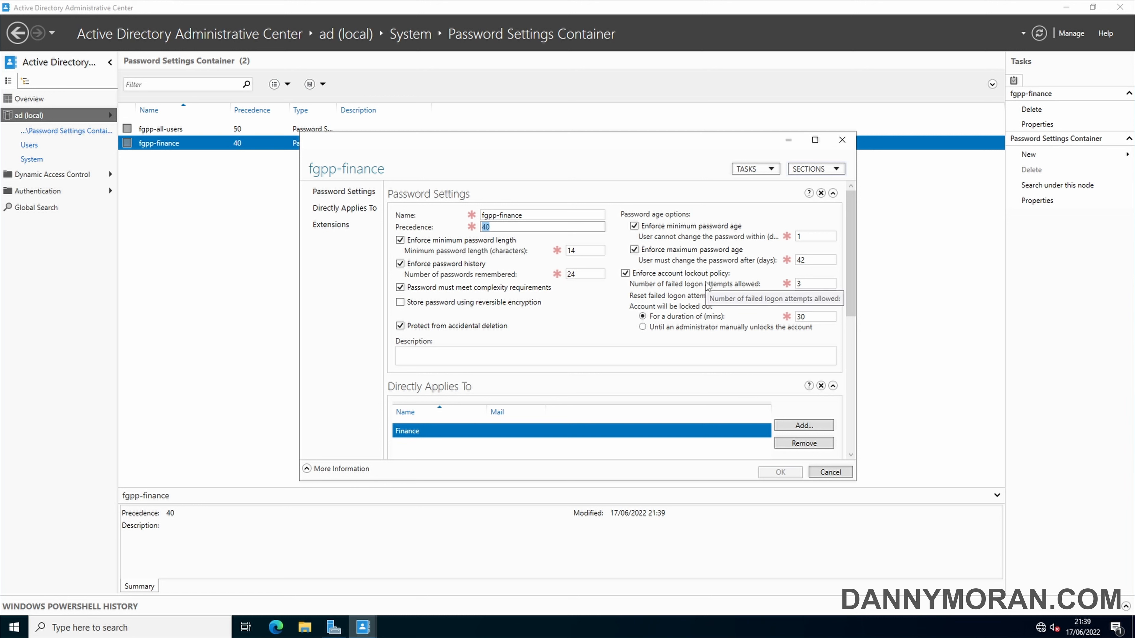
mouse_move(843, 141)
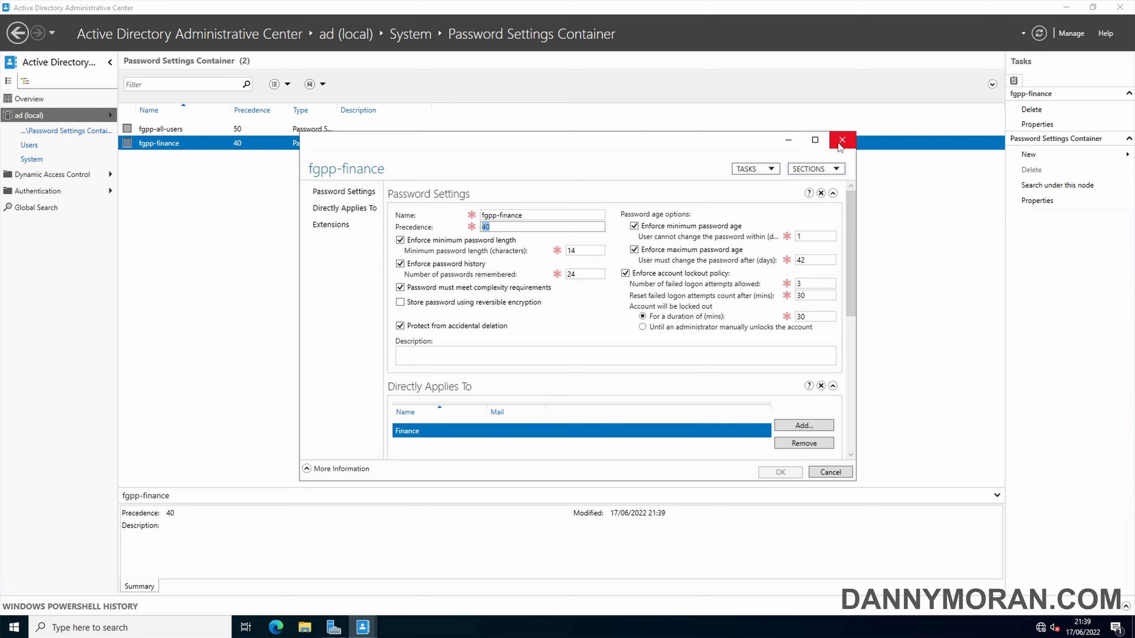
click(843, 140)
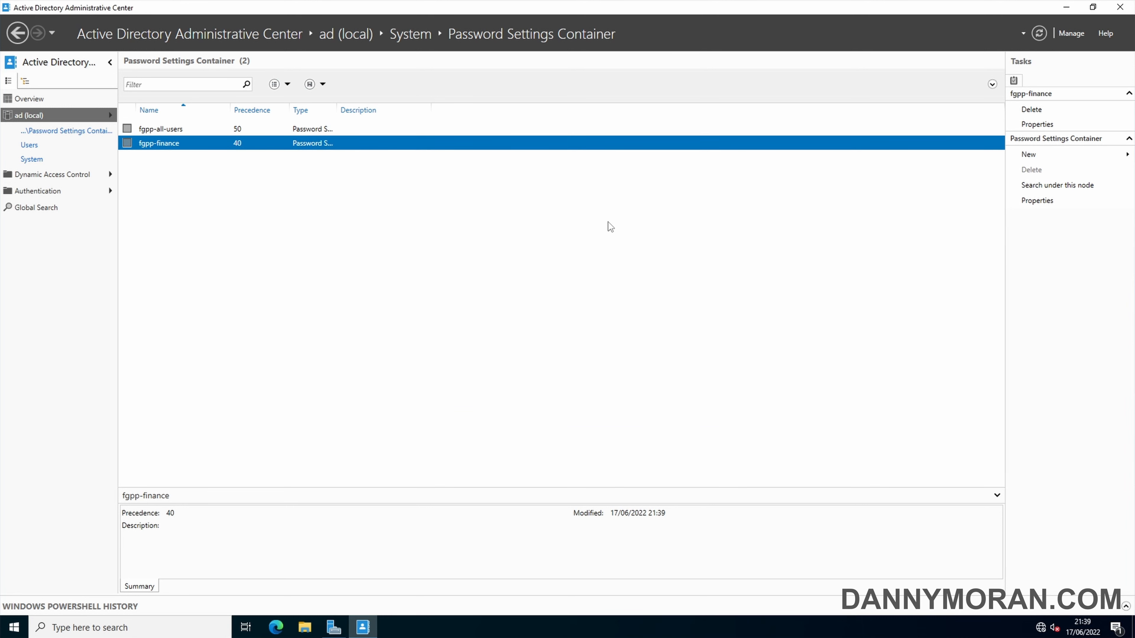
mouse_move(606, 238)
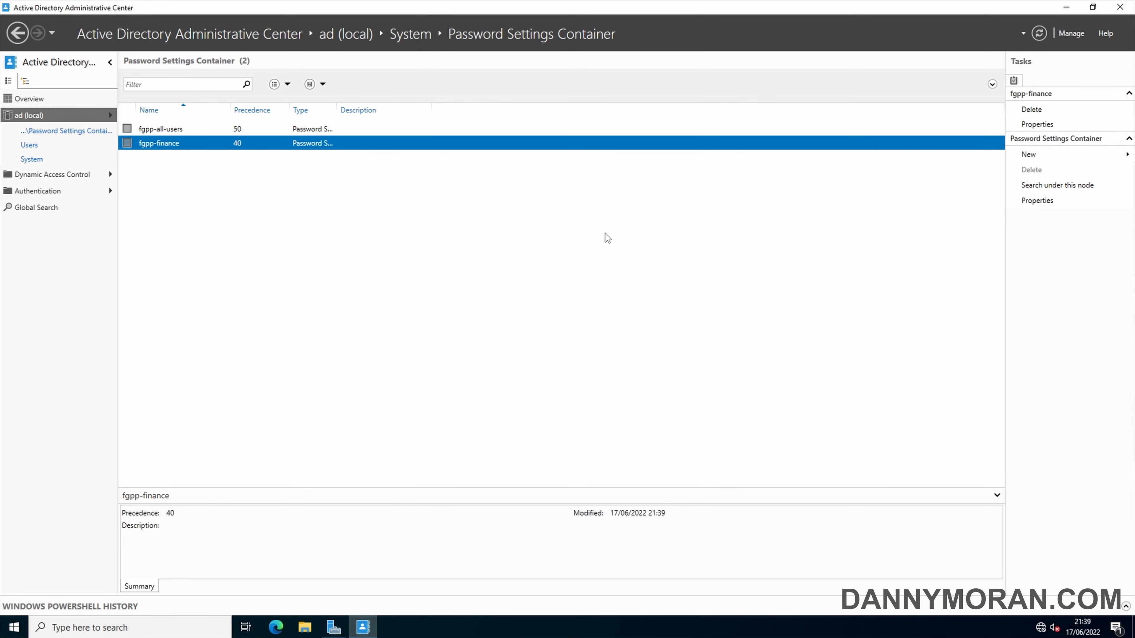
mouse_move(475, 267)
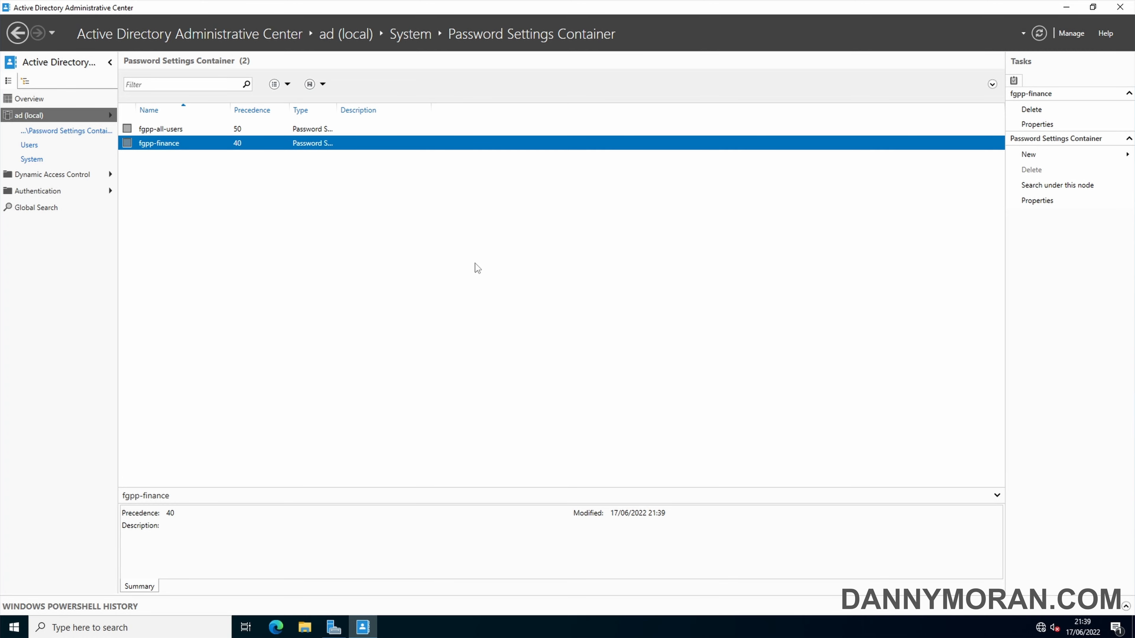
mouse_move(178, 136)
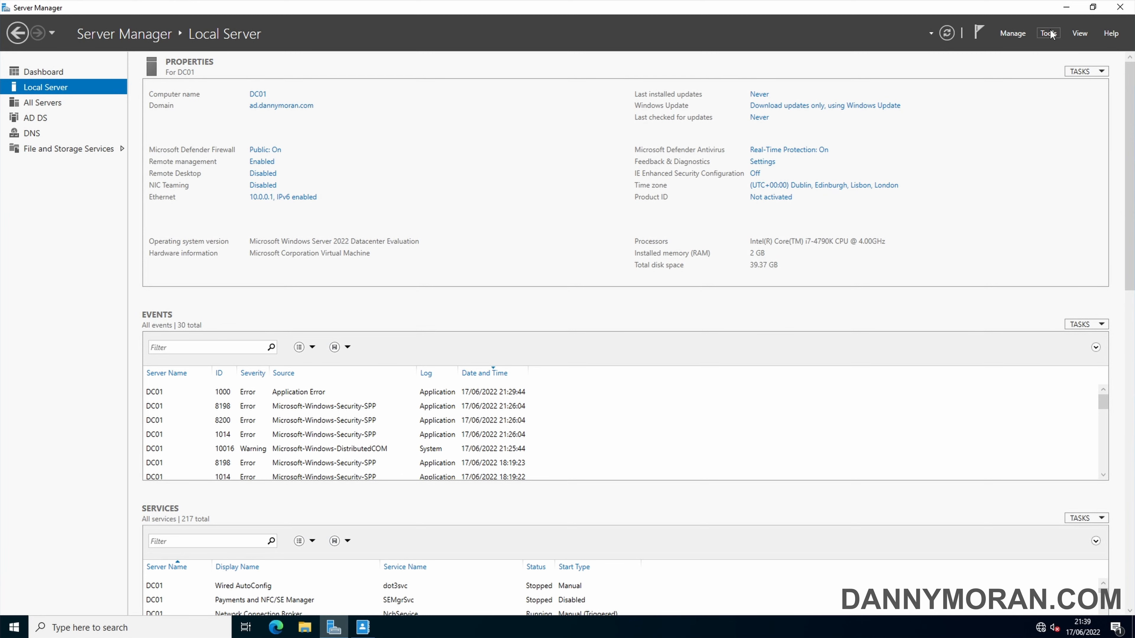
Review the Default Domain Policy's password settings in Group Policy Management
click(1048, 33)
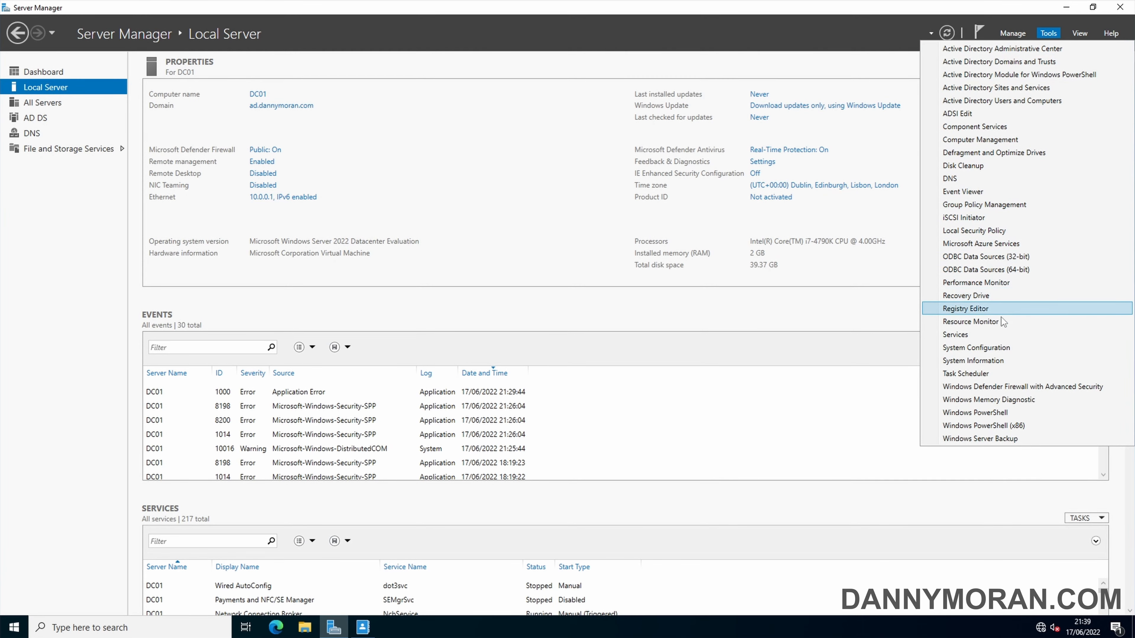
click(985, 205)
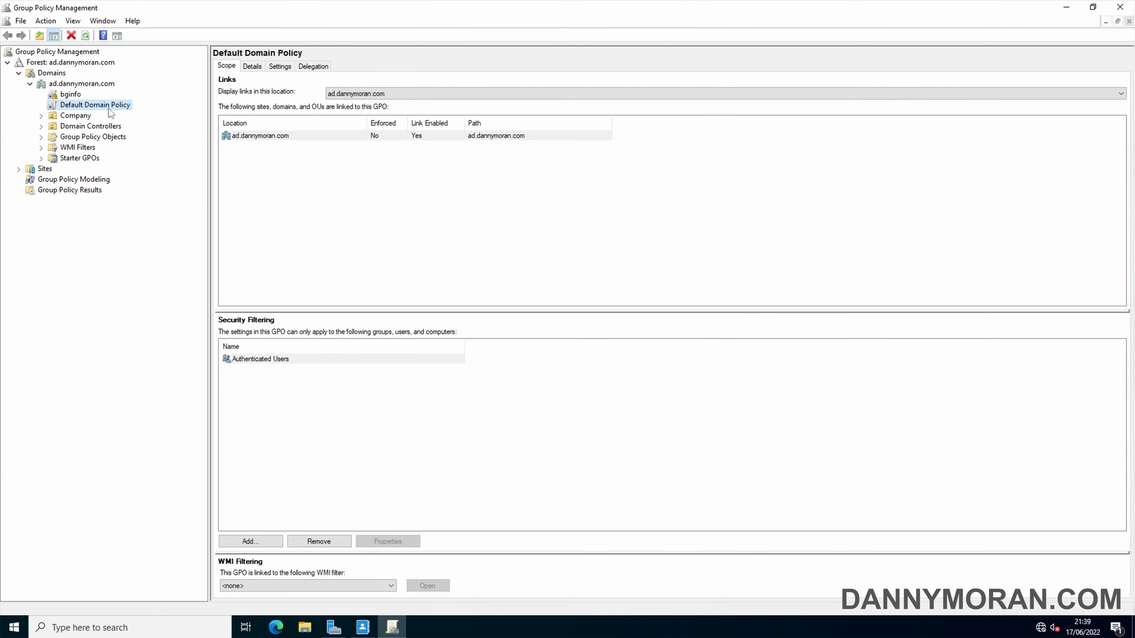
click(280, 66)
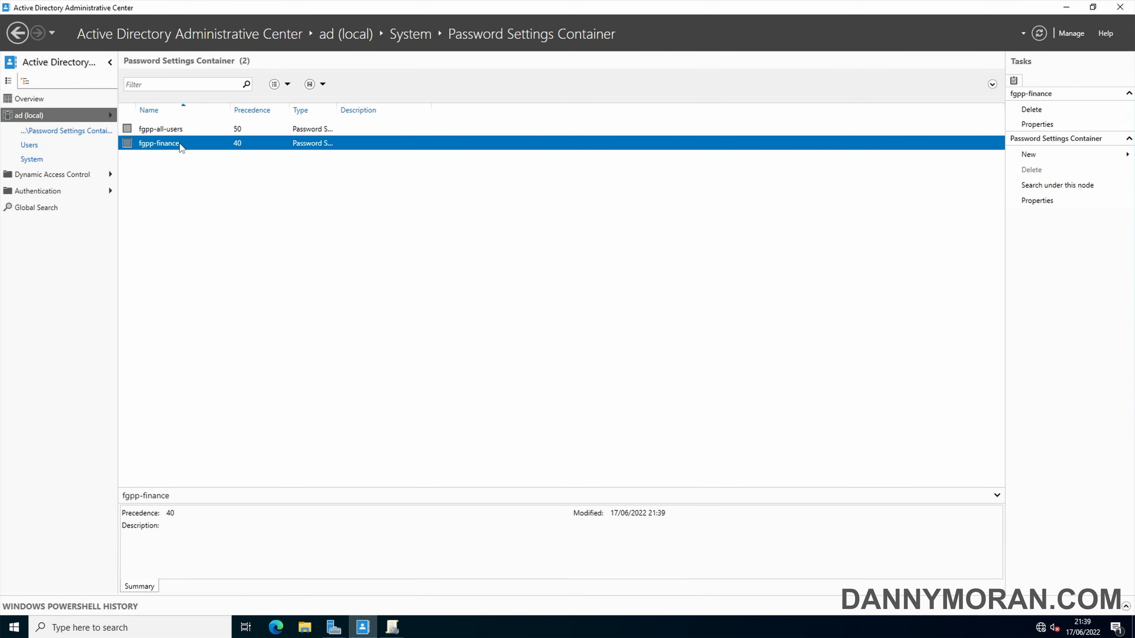
mouse_move(170, 131)
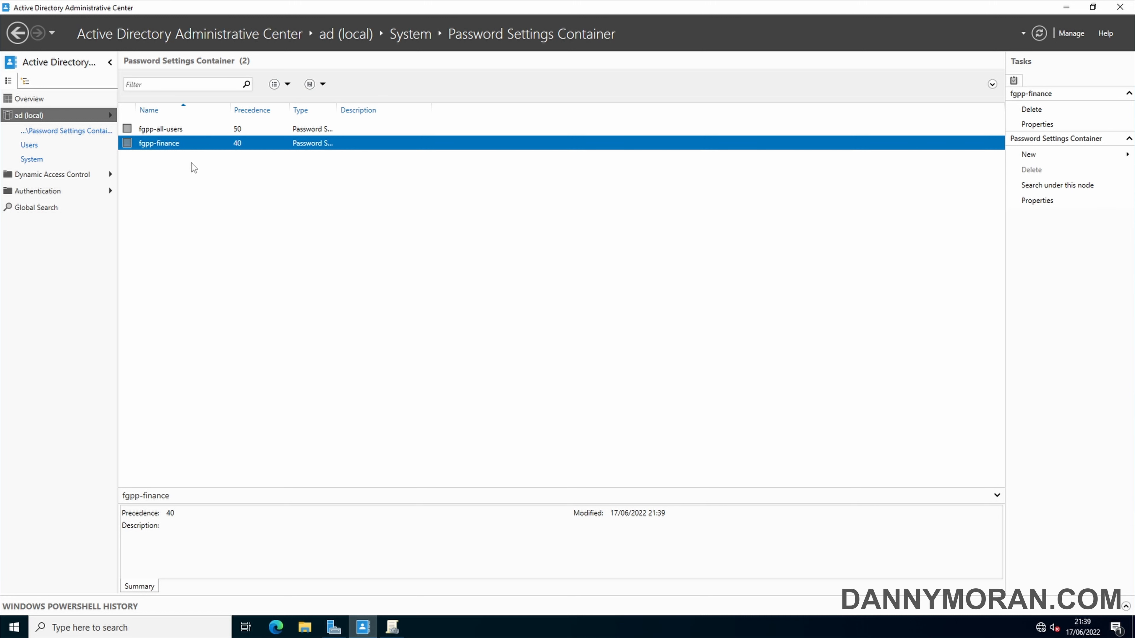
click(391, 632)
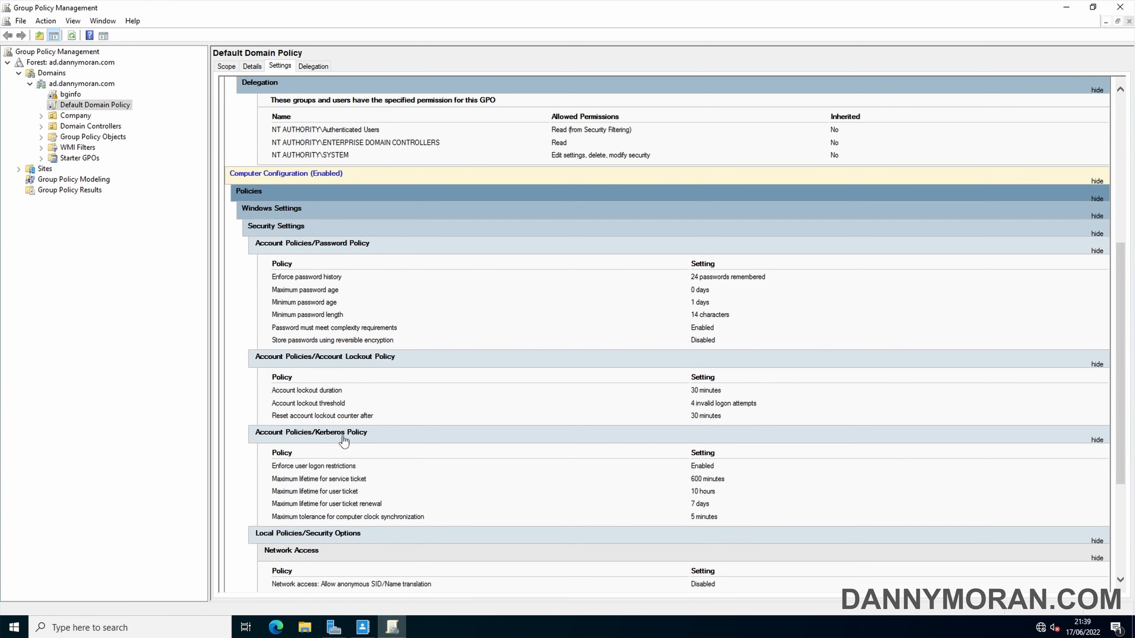
mouse_move(630, 282)
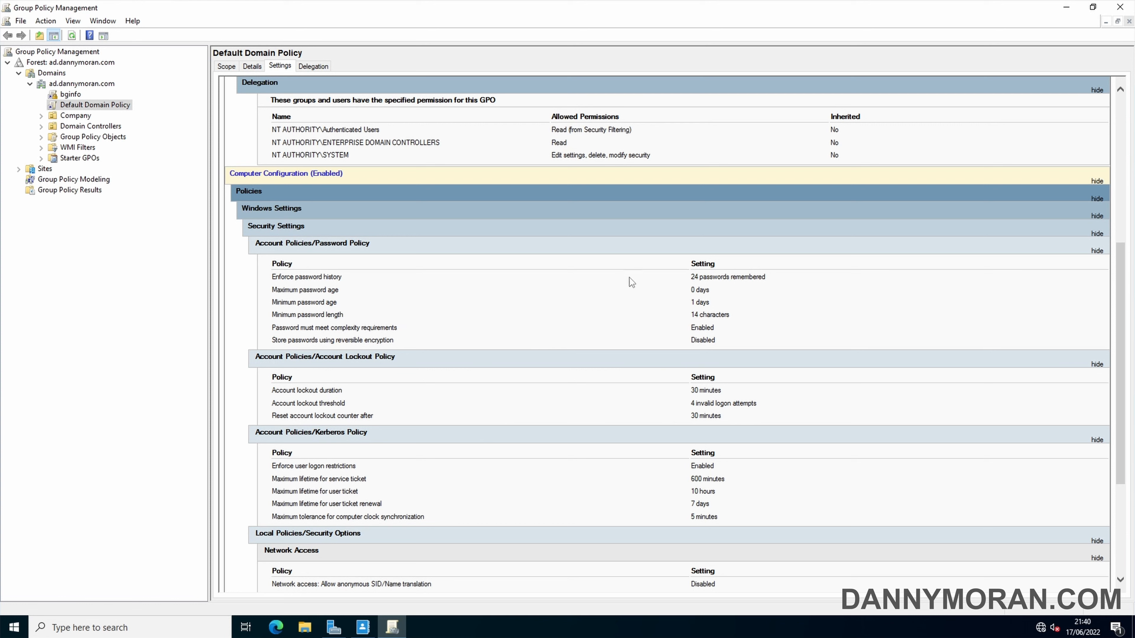
Return to Administrative Center and view the fgpp-all-users precedence-50 summary
click(363, 629)
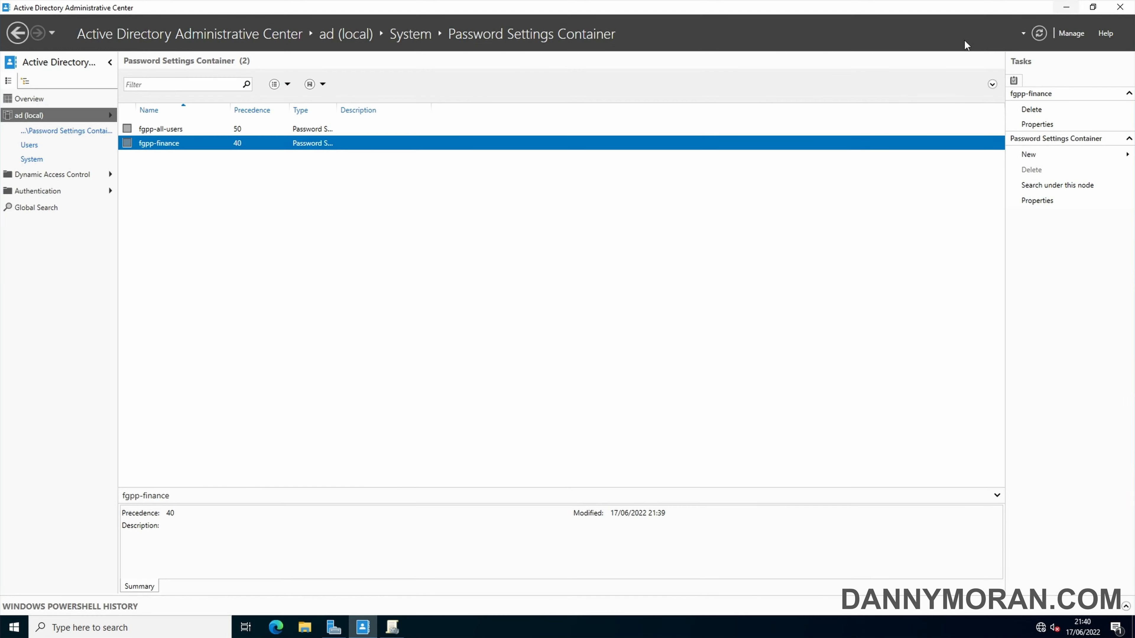
click(161, 129)
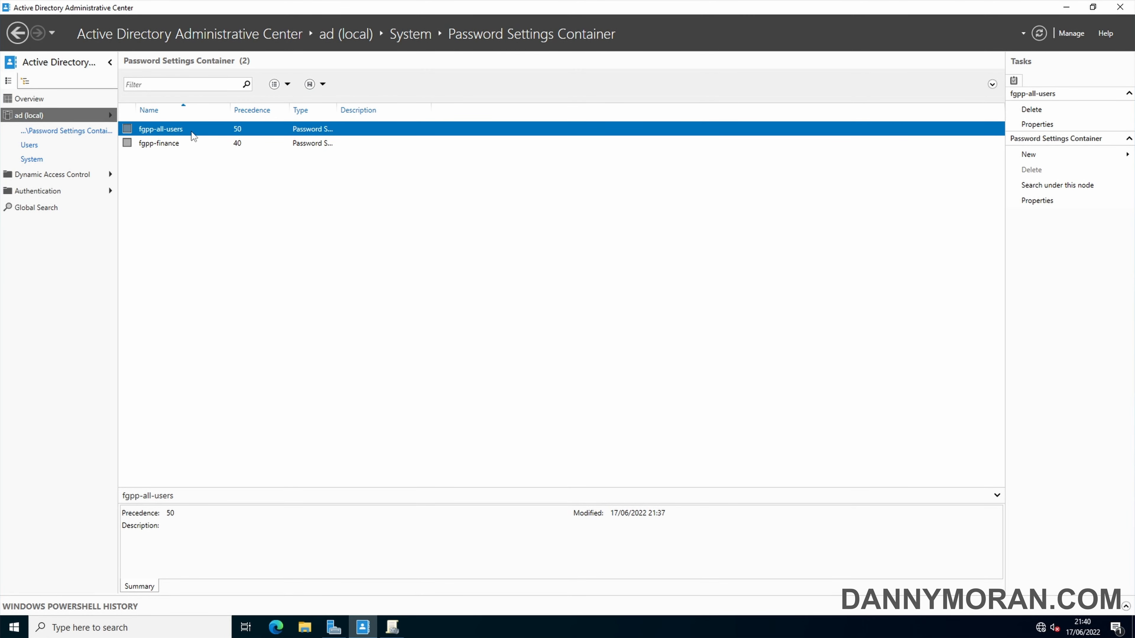
mouse_move(312, 136)
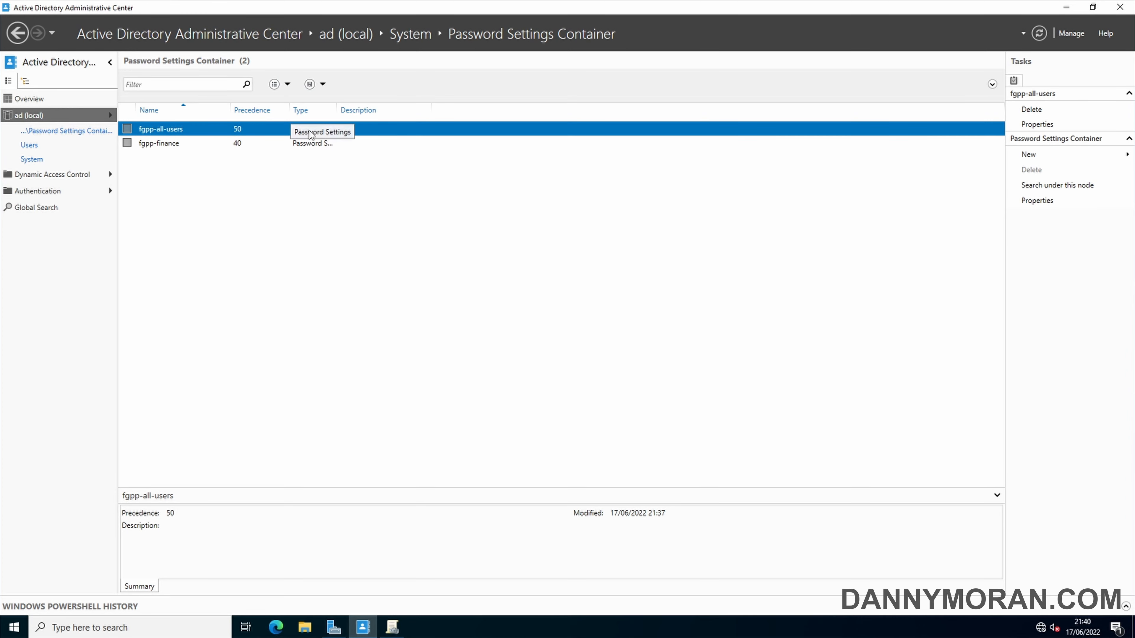